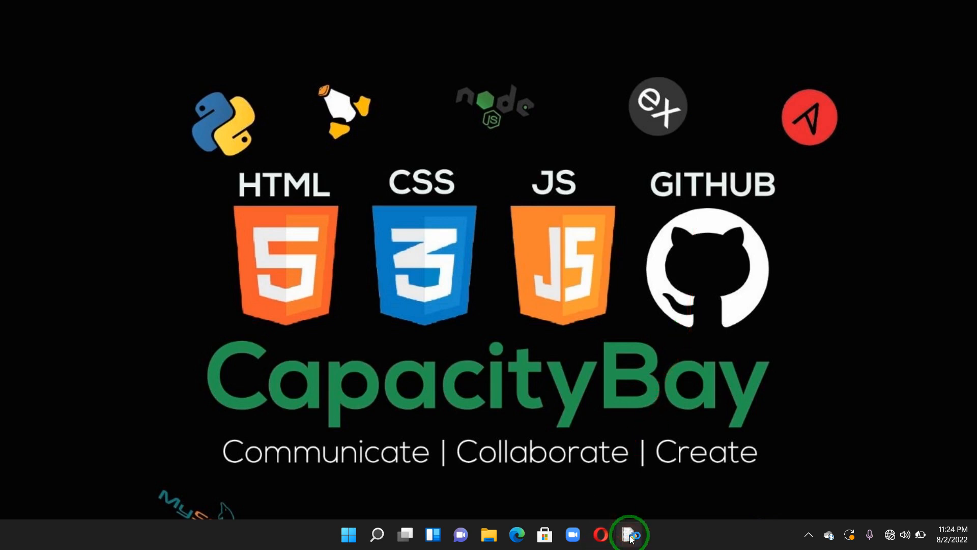
In the IDLE shell, define digits = [1,2,3,4,5,6,7,8,9,0]
left_click(629, 535)
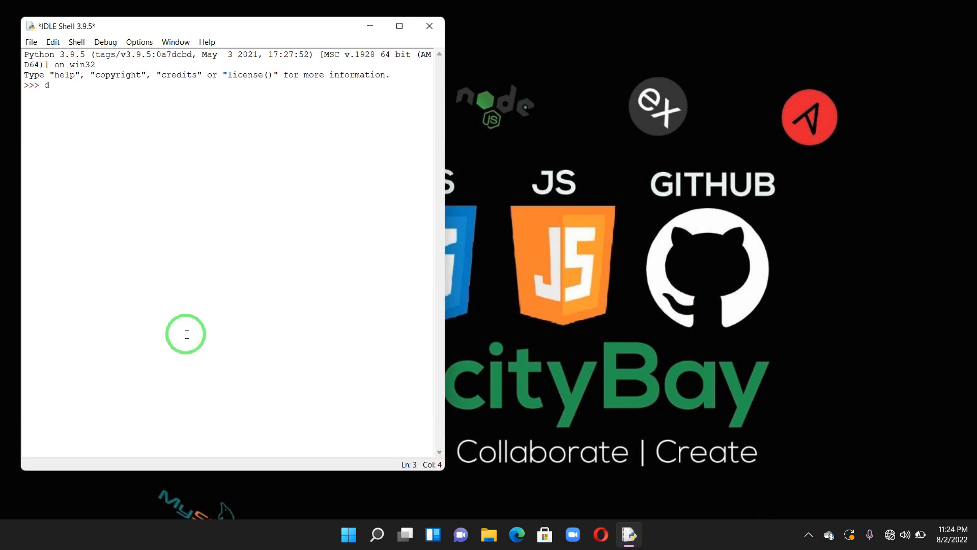
type("igit")
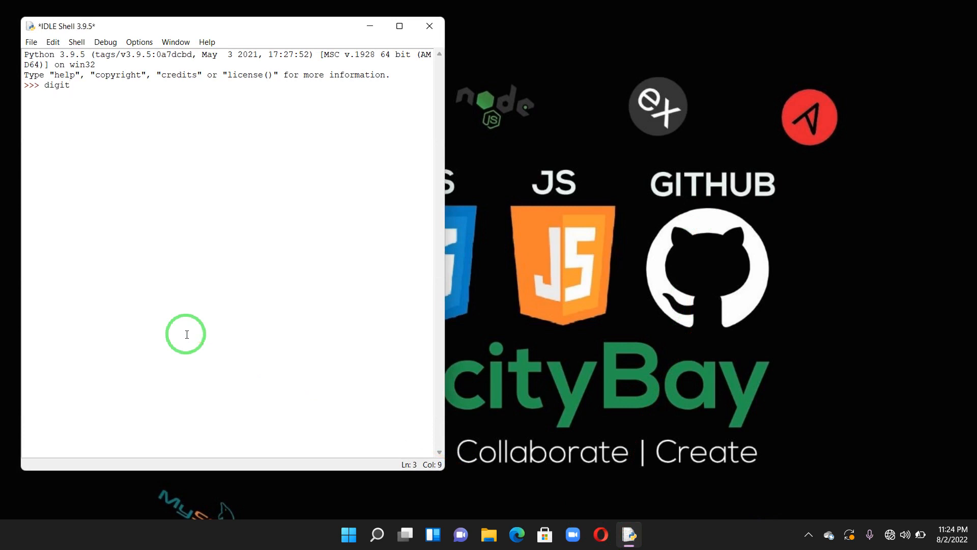
type("s =")
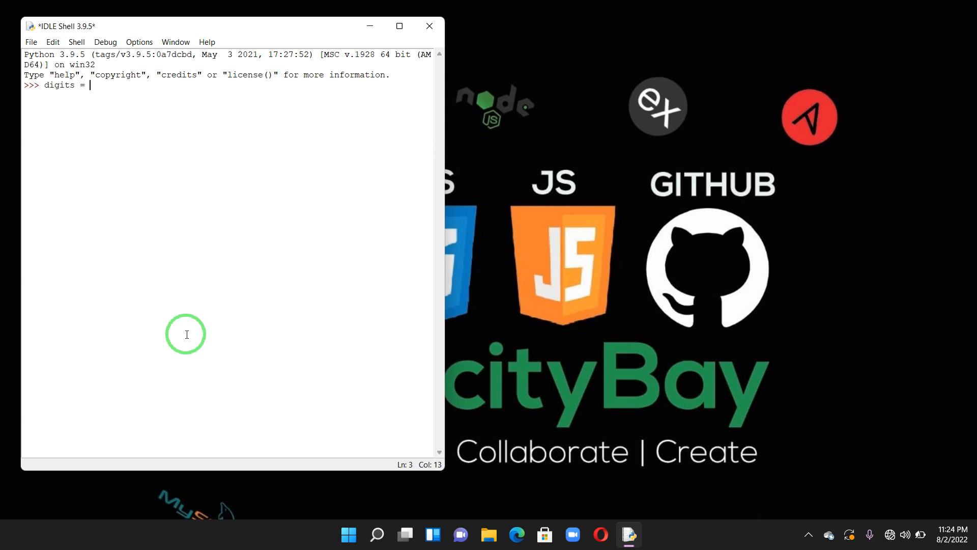
type("[]")
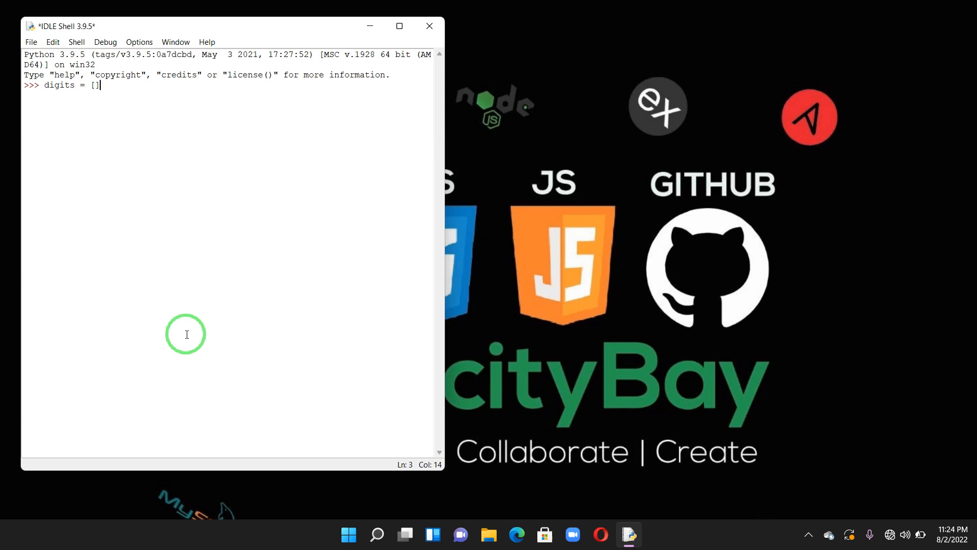
type("1")
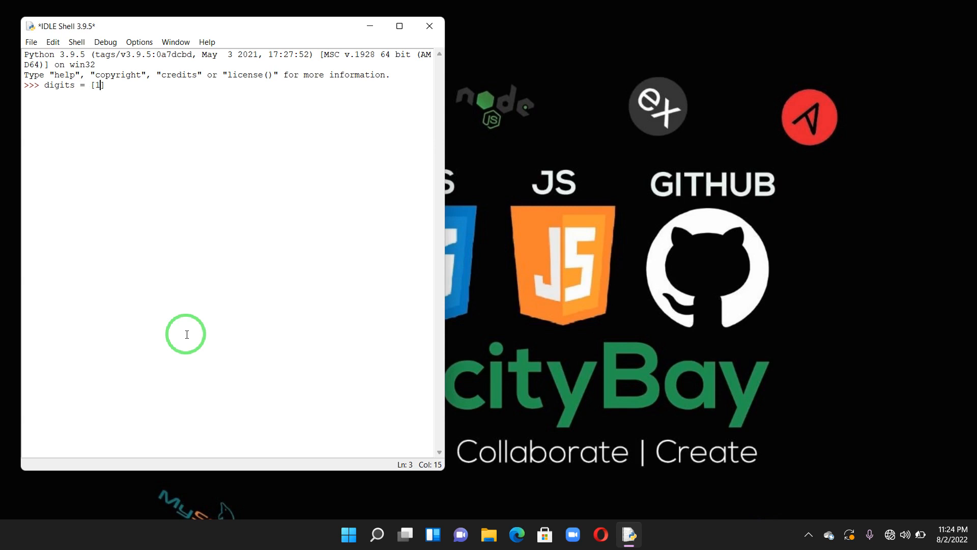
type(",2,")
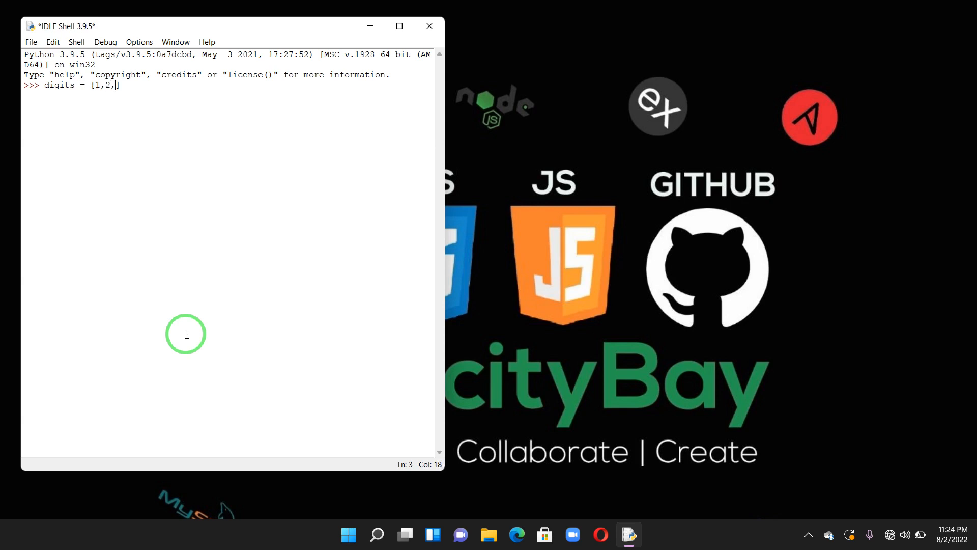
type("3,4")
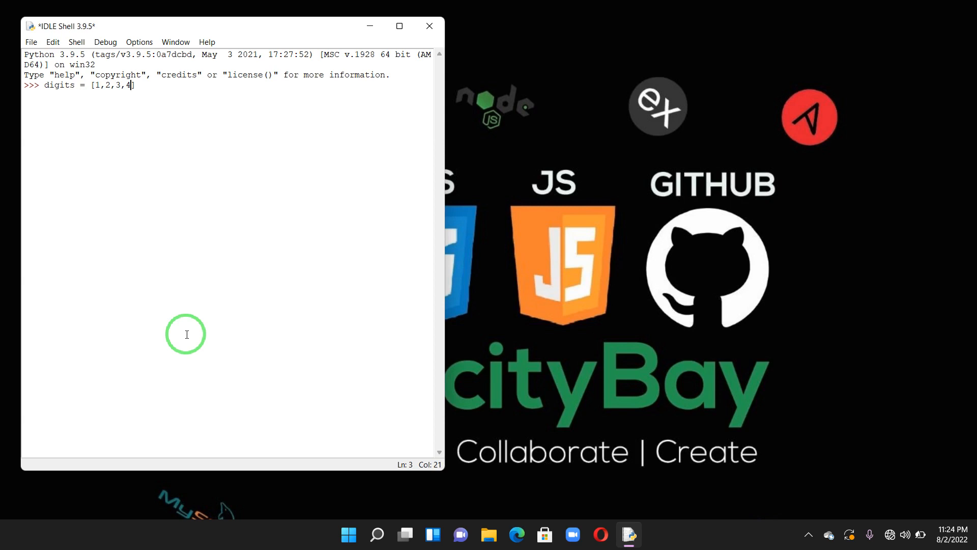
type(",5,6")
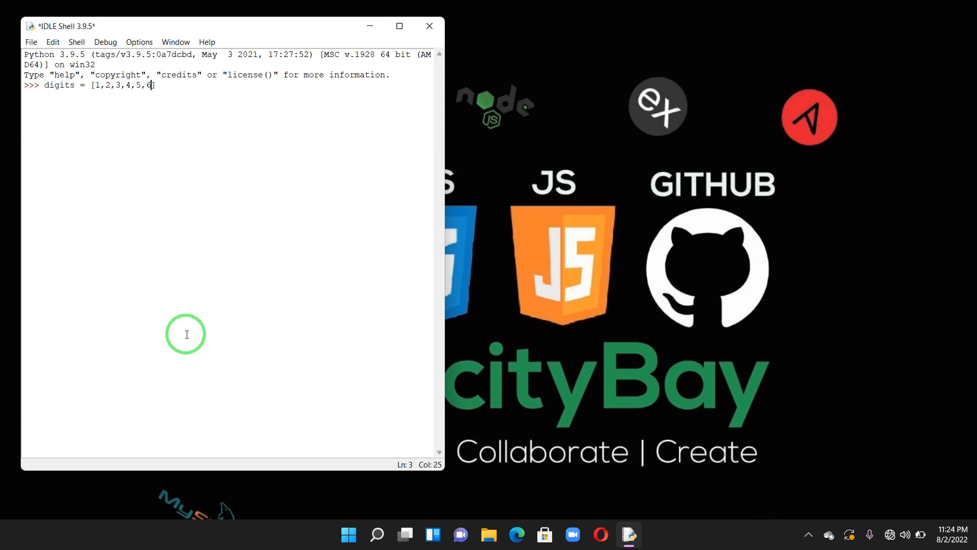
type(",7")
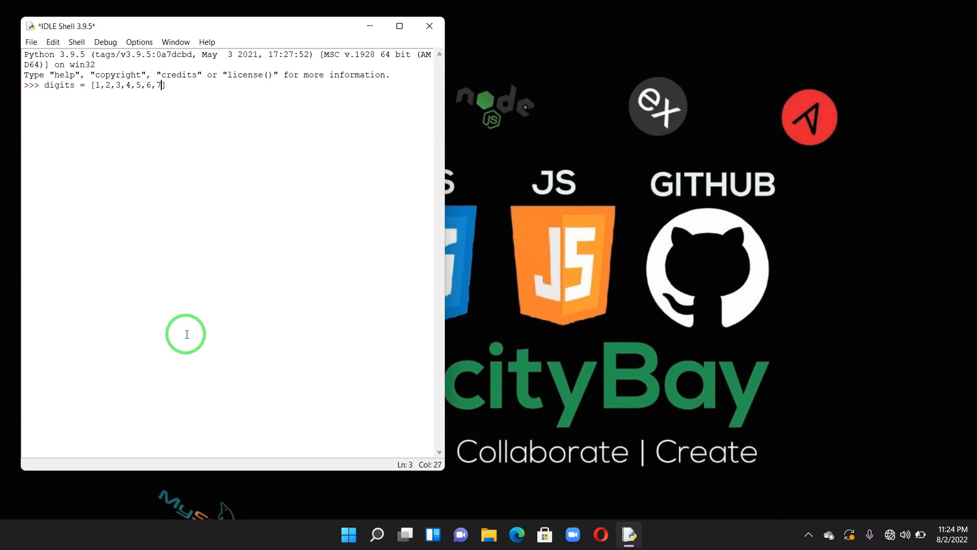
type(",8,9")
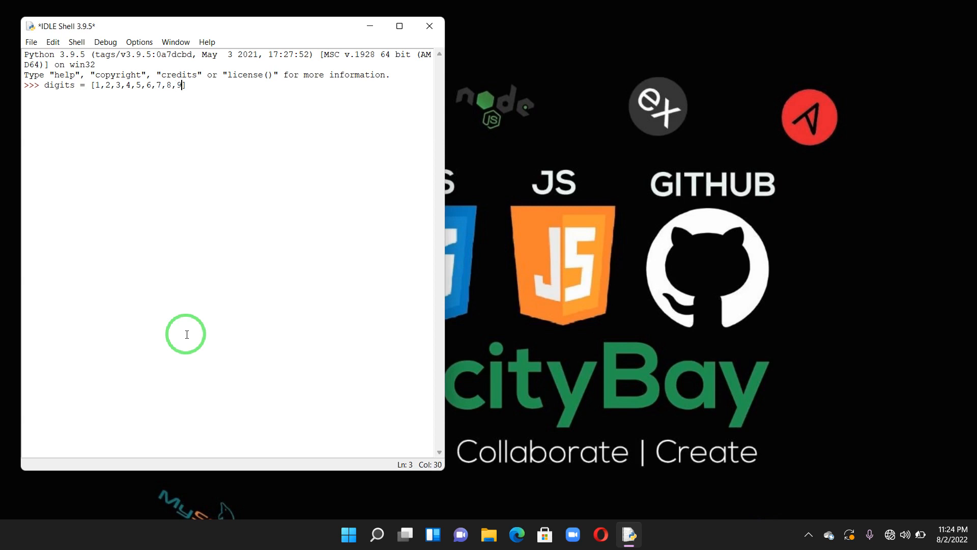
type(",0]")
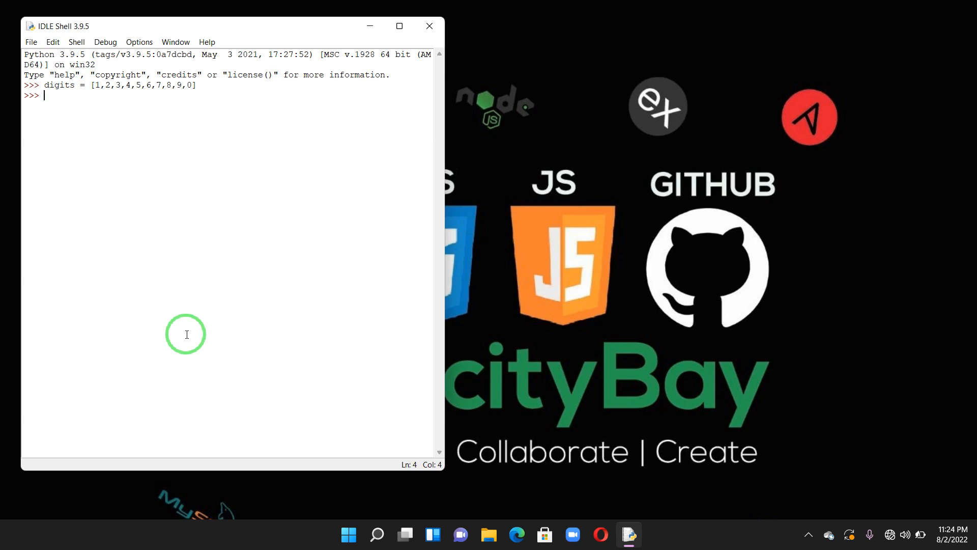
Evaluate min(digits) and max(digits) in the shell, getting 0 and 9
type("min")
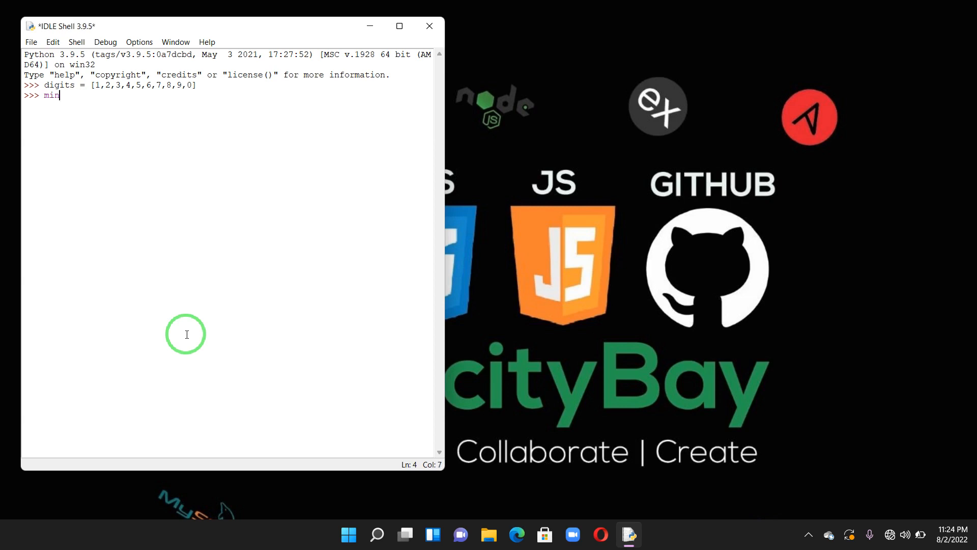
type("()")
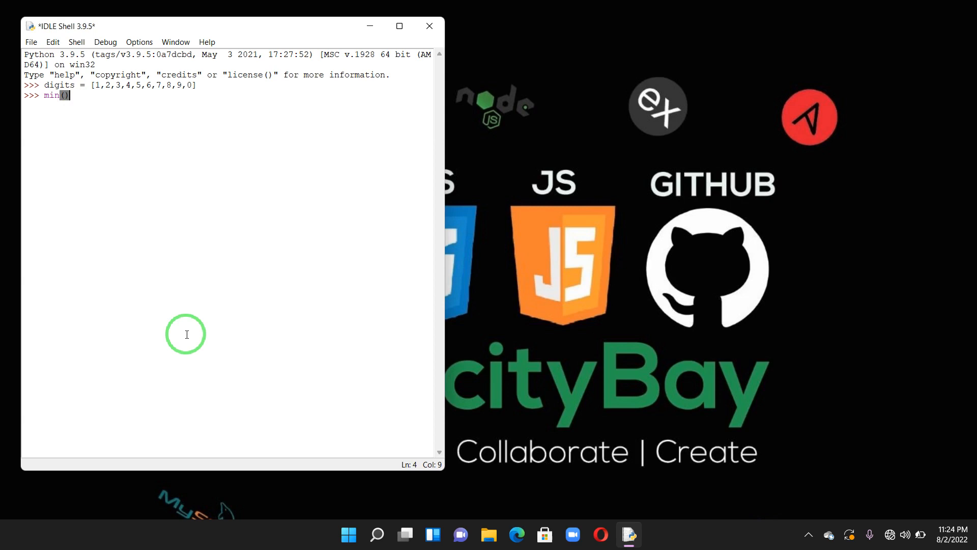
type("d")
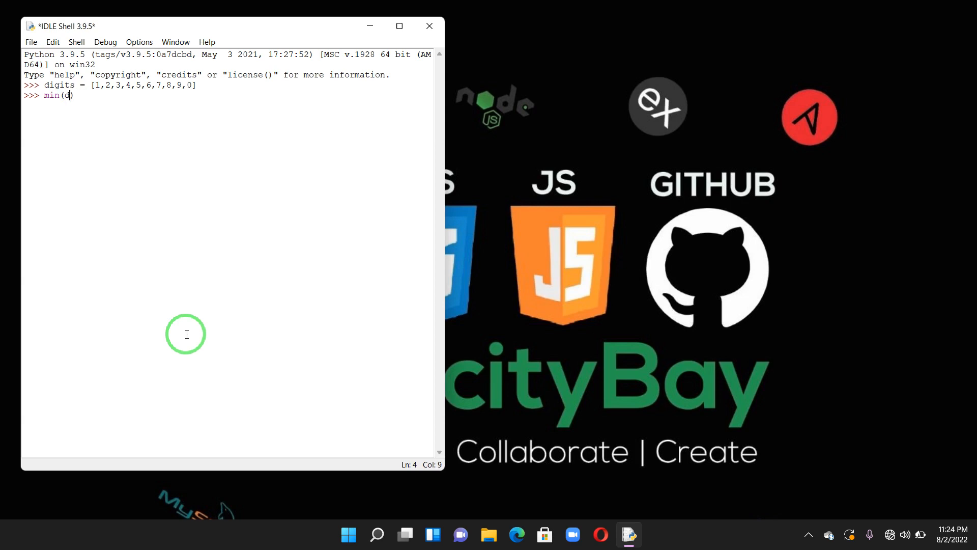
type("igits")
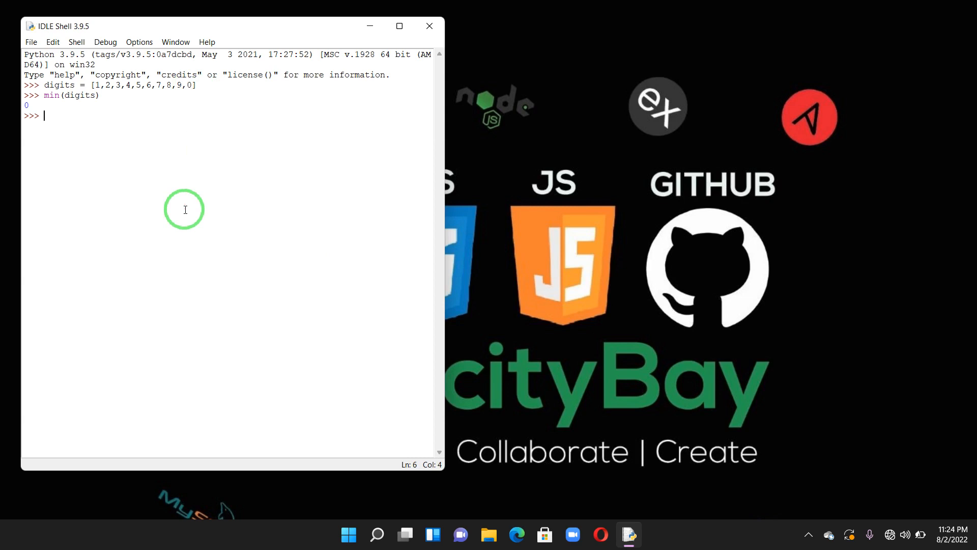
type("max")
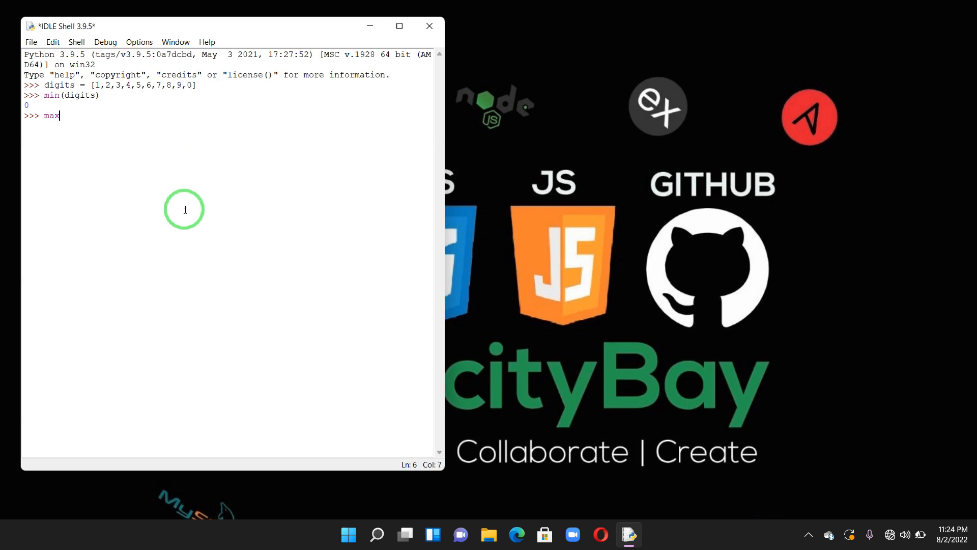
type("(")
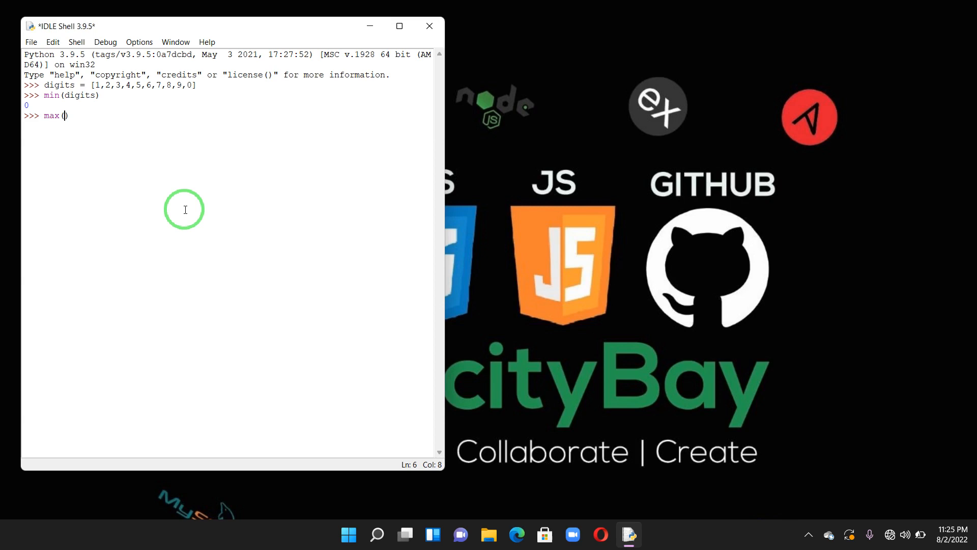
type("digits")
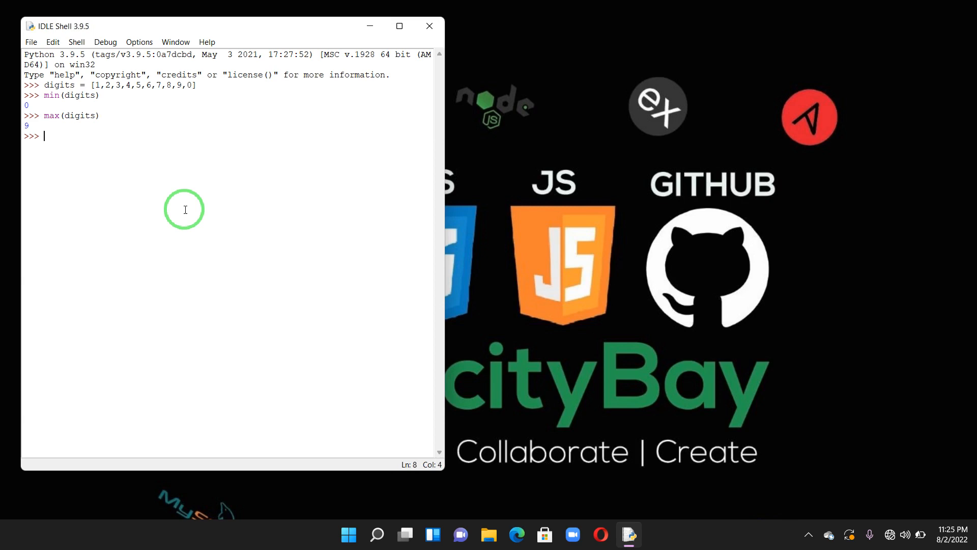
Evaluate sum(digits) to get 45, then start a new empty script file
type("s")
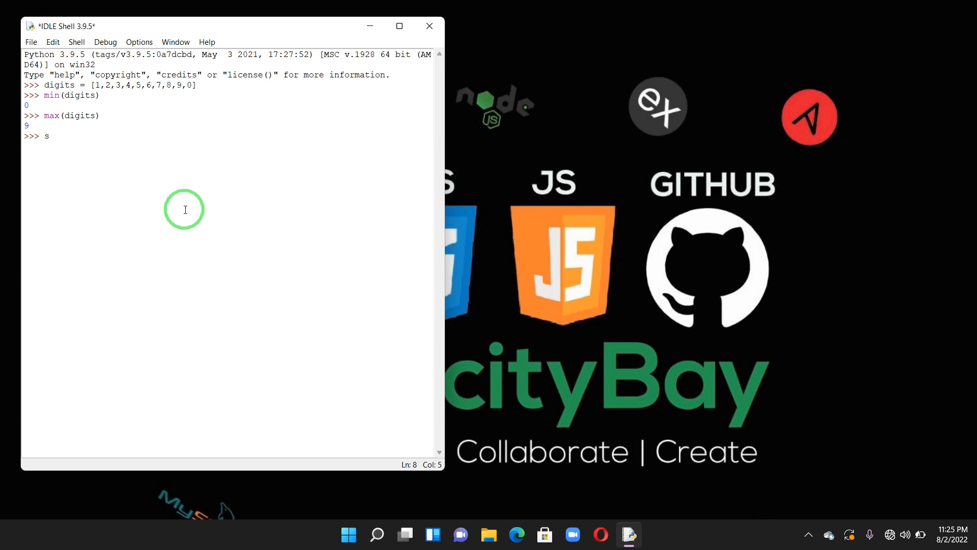
type("um")
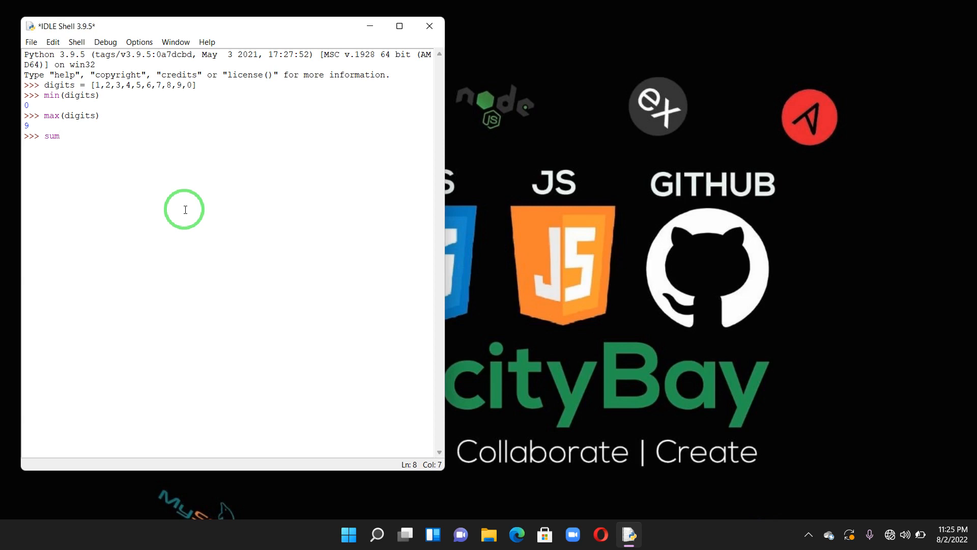
type("()")
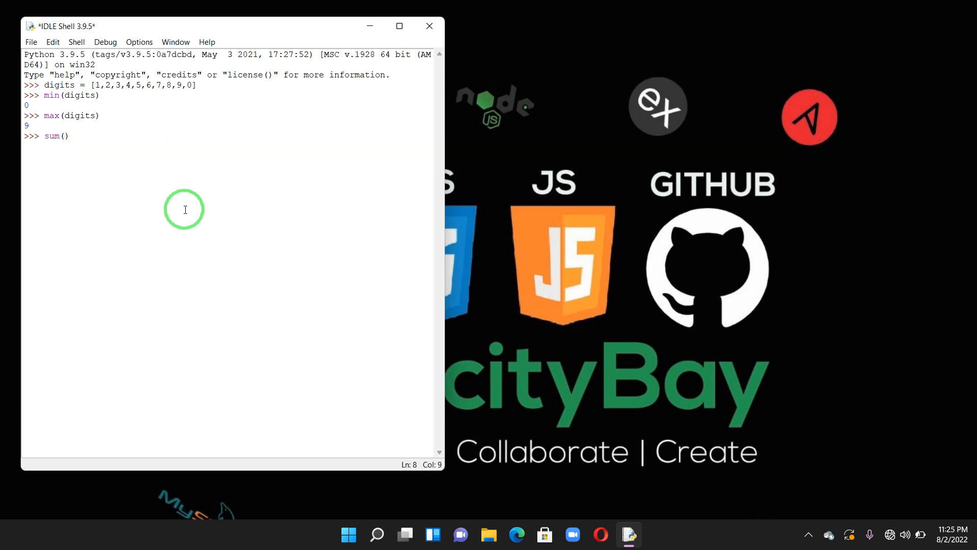
type("digits")
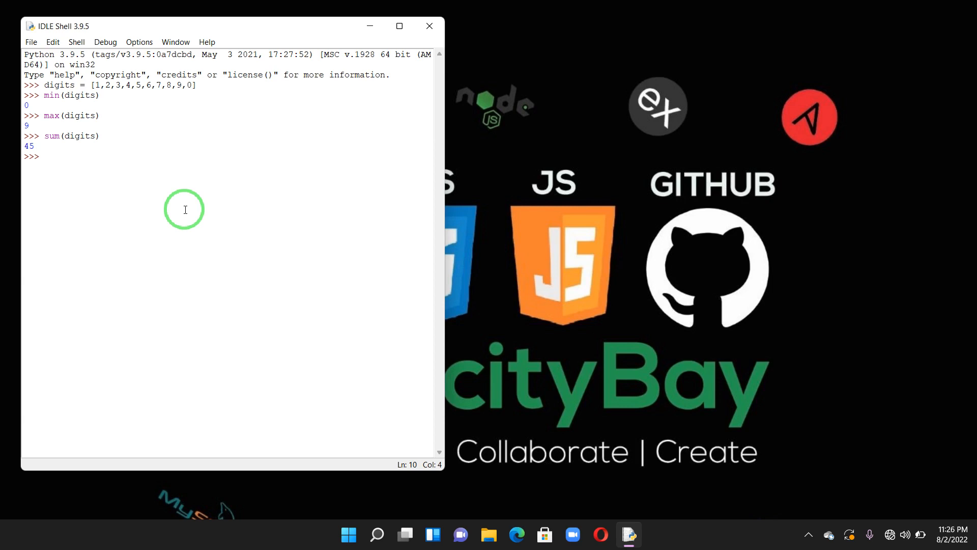
left_click(31, 42)
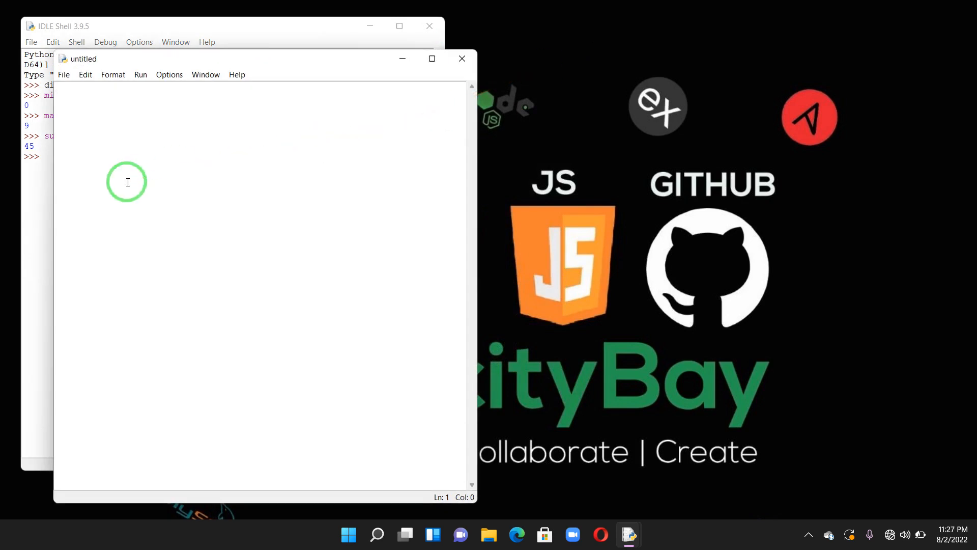
Write squares = [value**2 for value in range(1,11)] in the new script
type("squa")
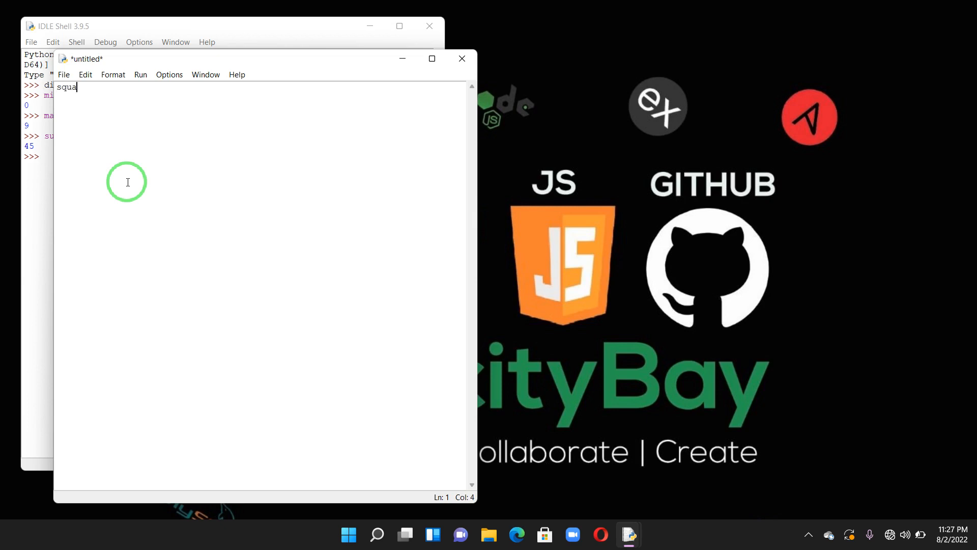
type("res")
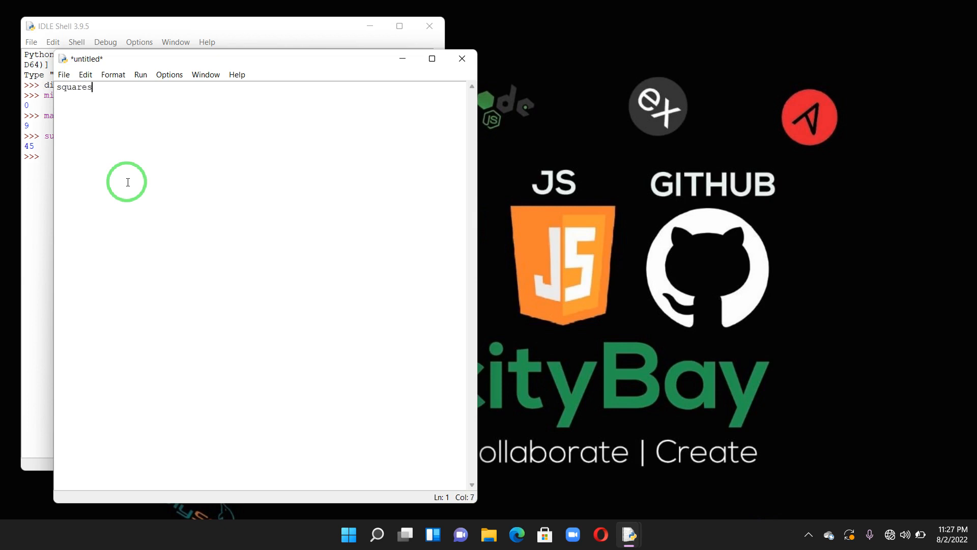
type("=")
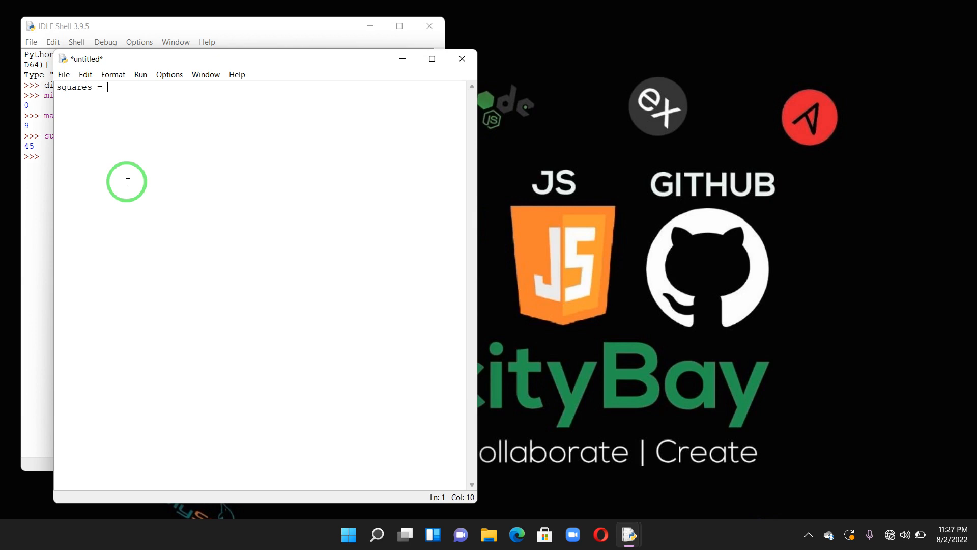
type("[]")
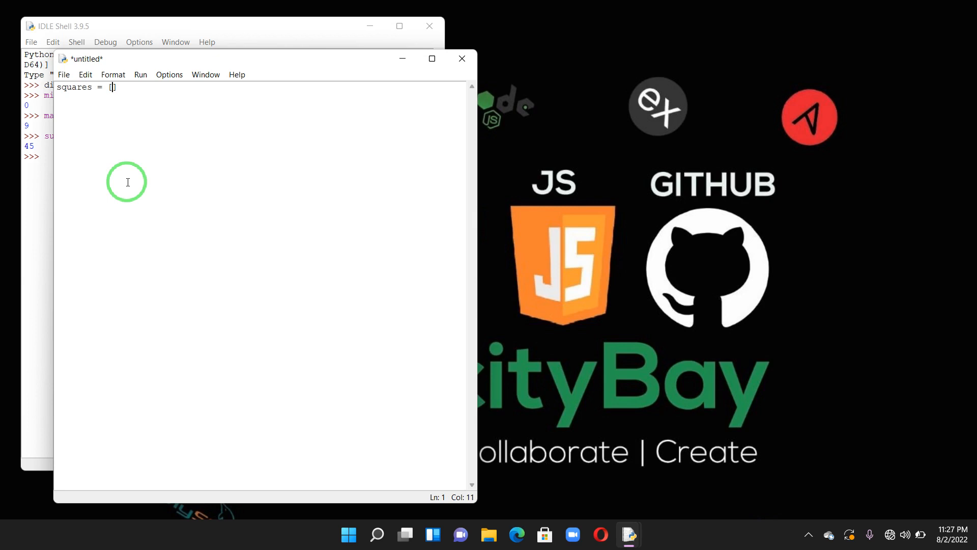
type("]")
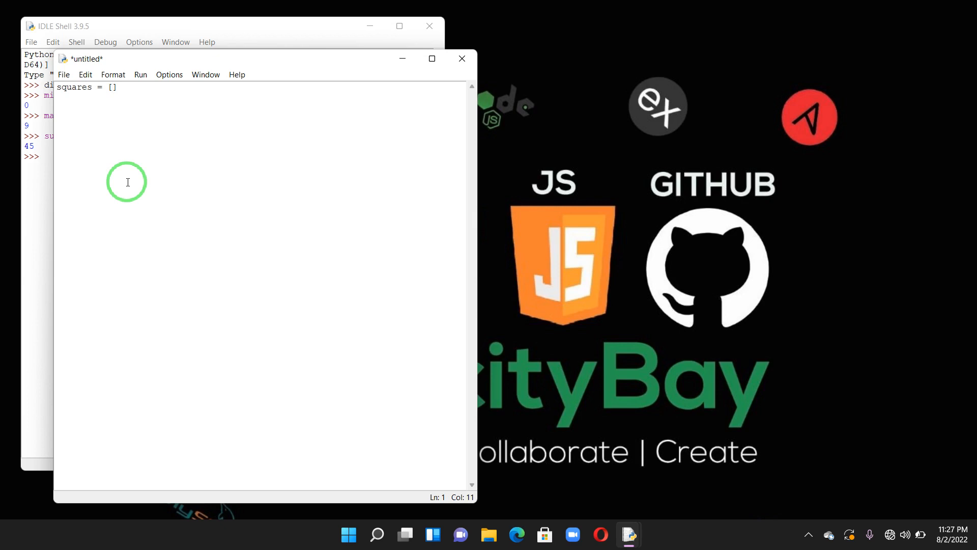
type("v")
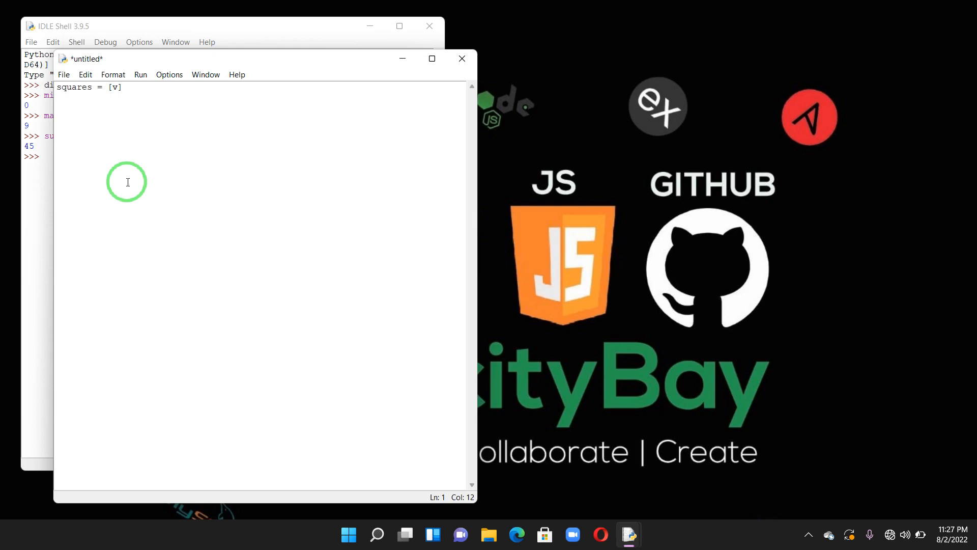
type("alue")
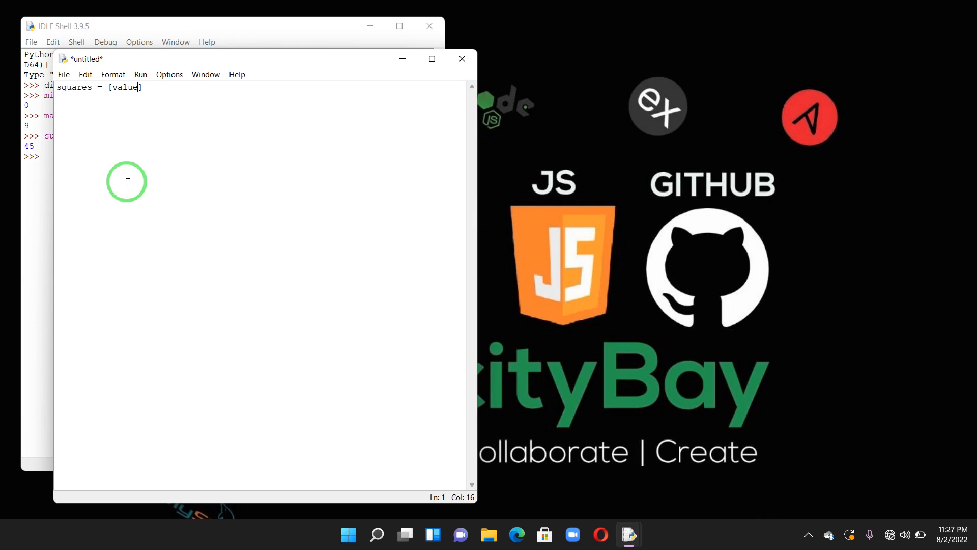
type("**")
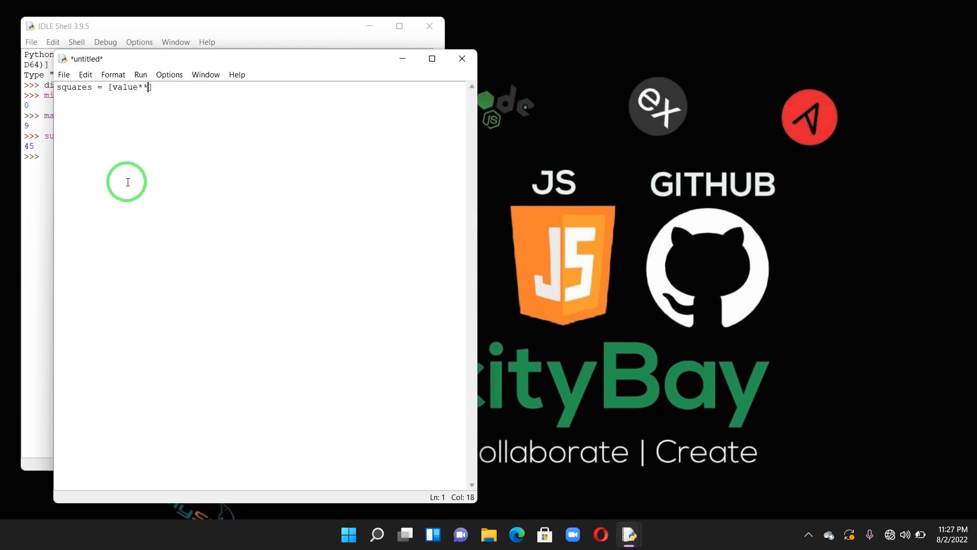
type("2")
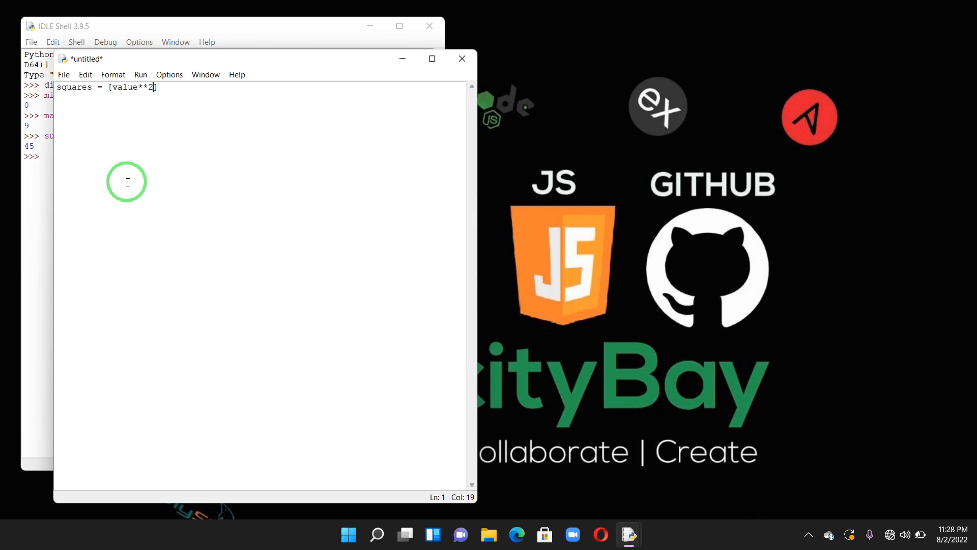
type("for v")
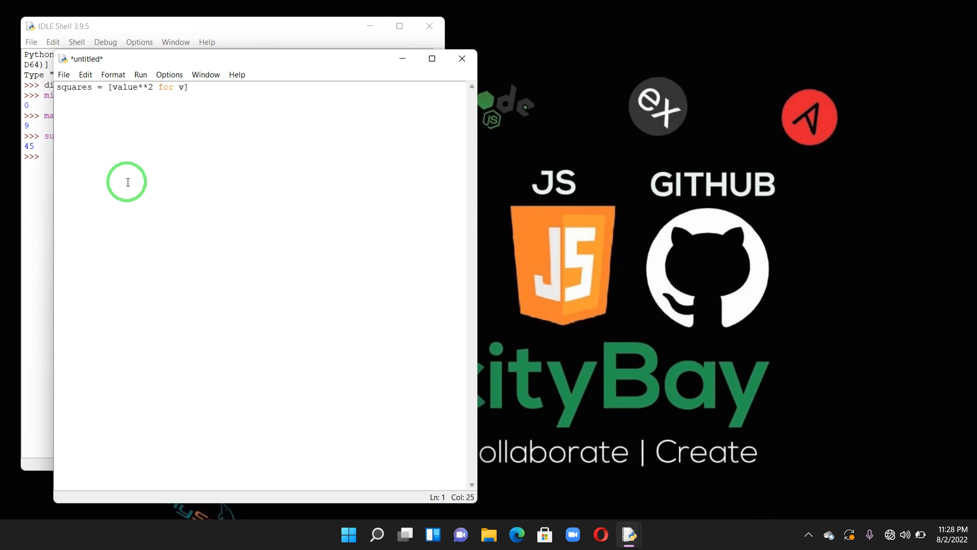
type("alue")
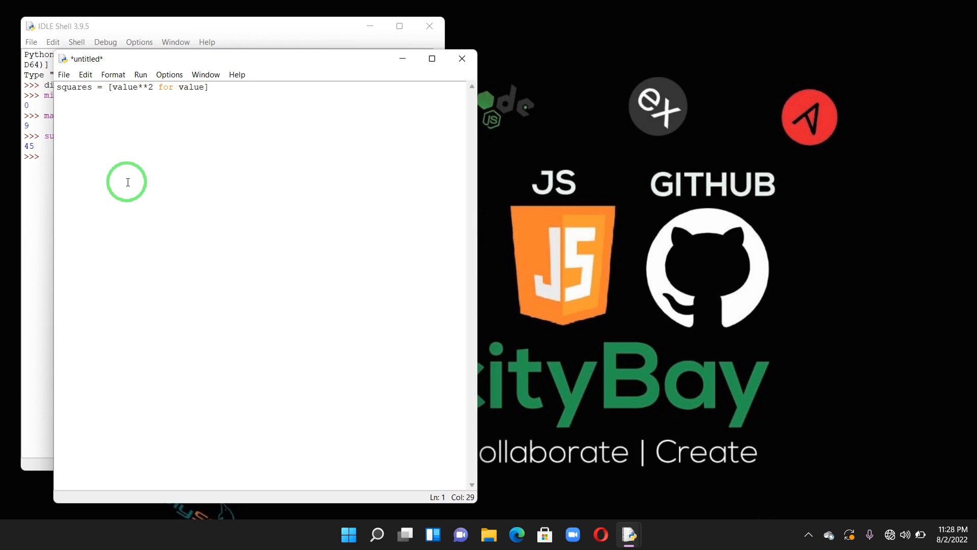
type("in")
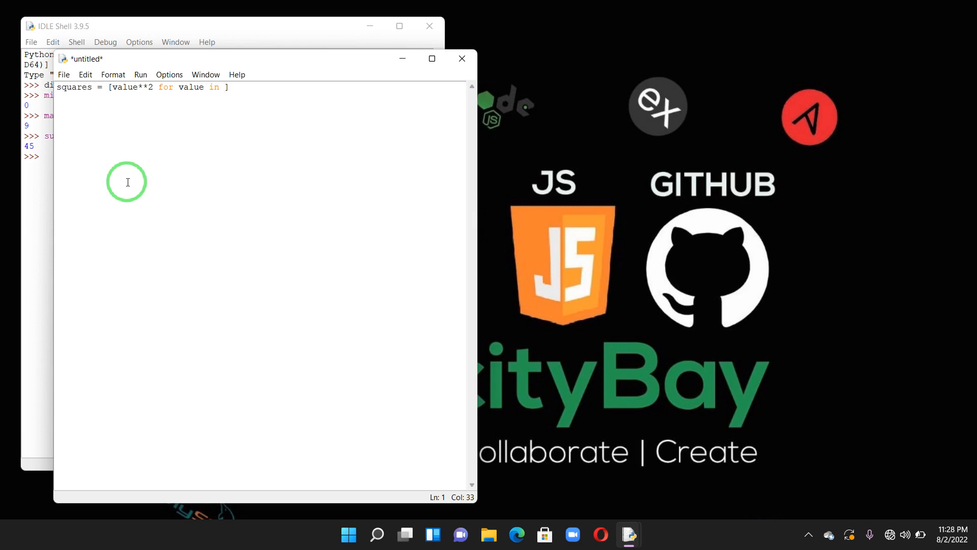
type("r")
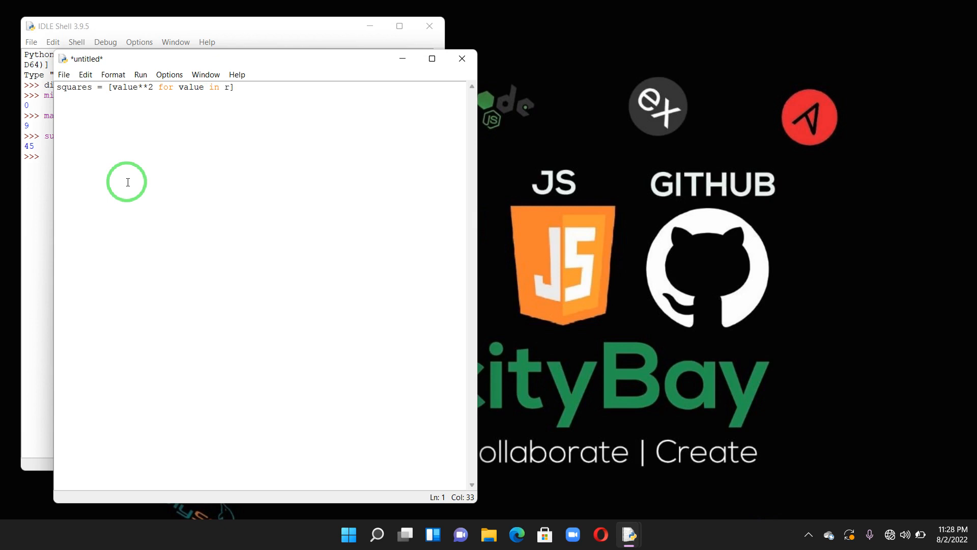
type("ange")
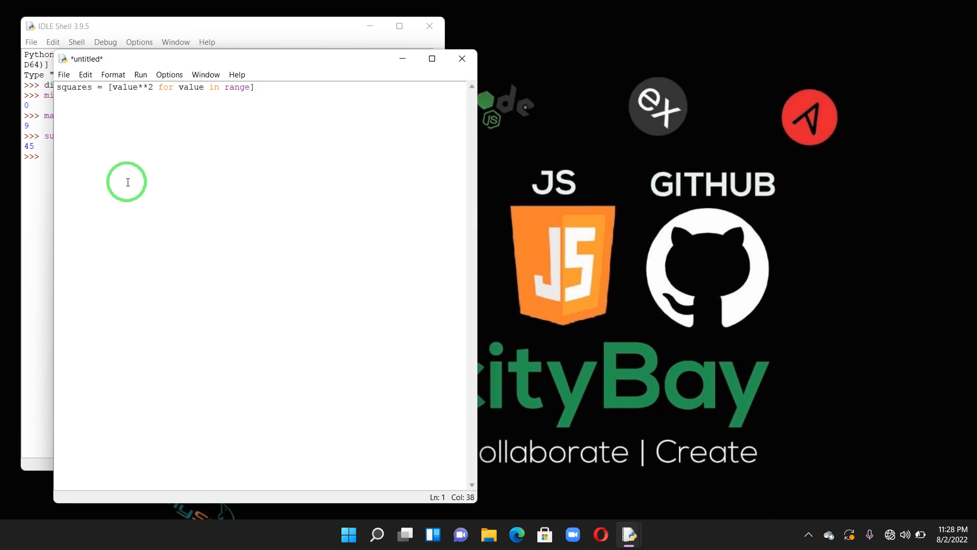
type("()")
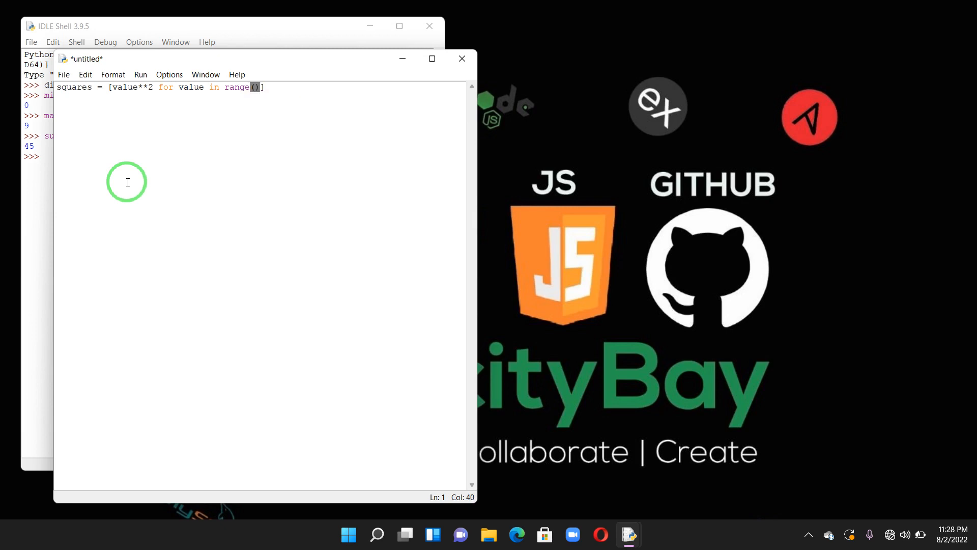
type("1")
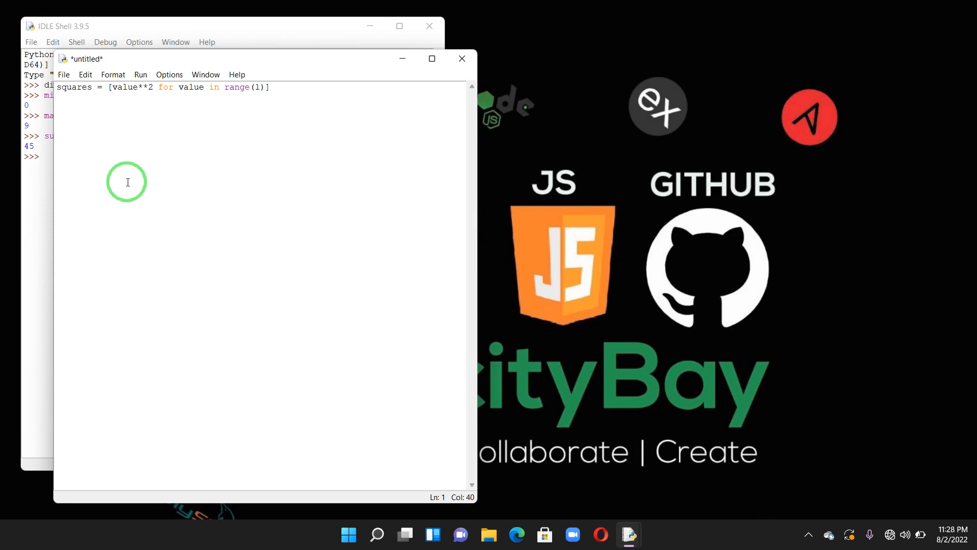
type(",11")
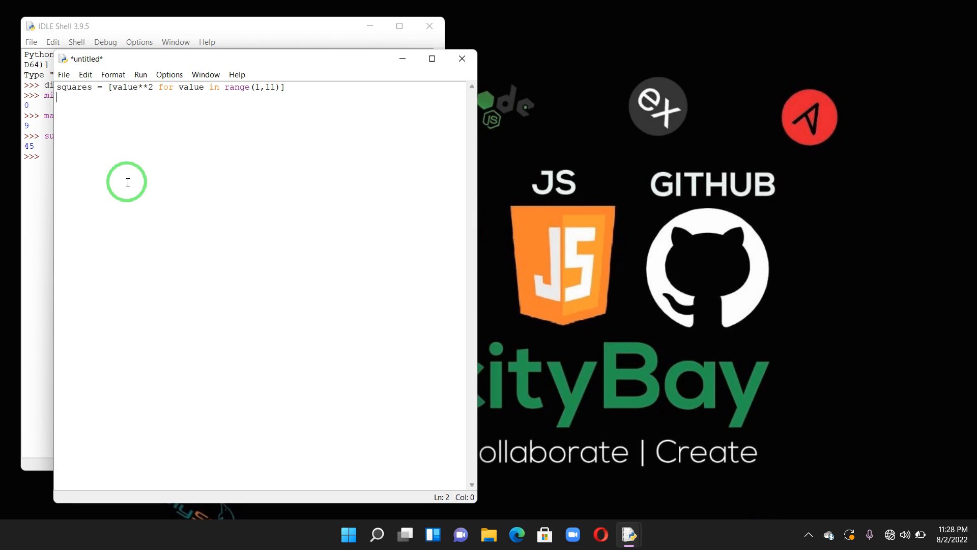
Add print(squares) on the next line
type("prin")
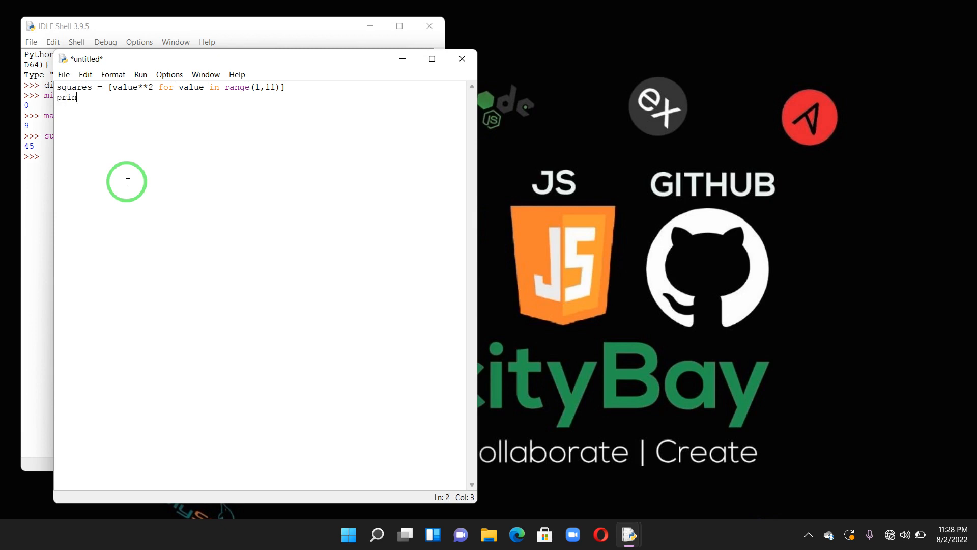
type("t()")
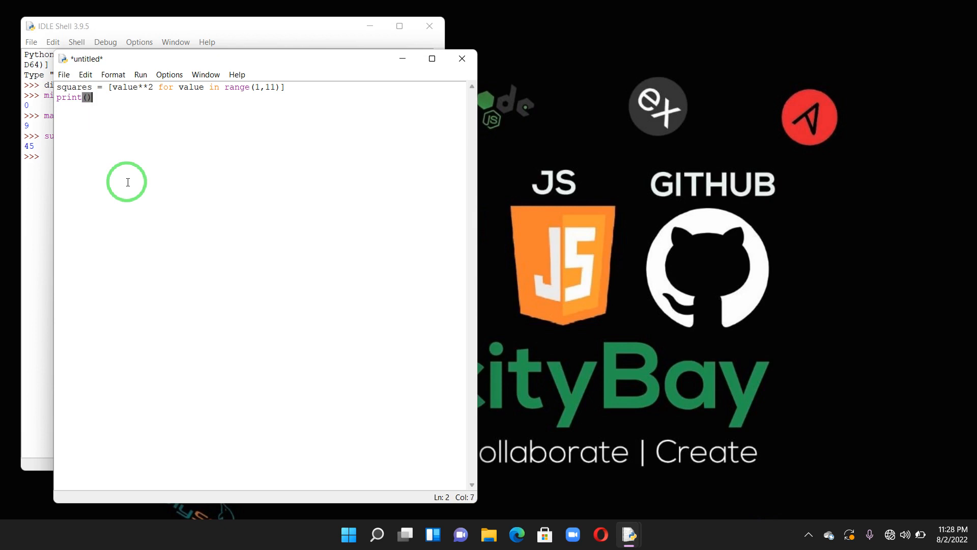
type("squ")
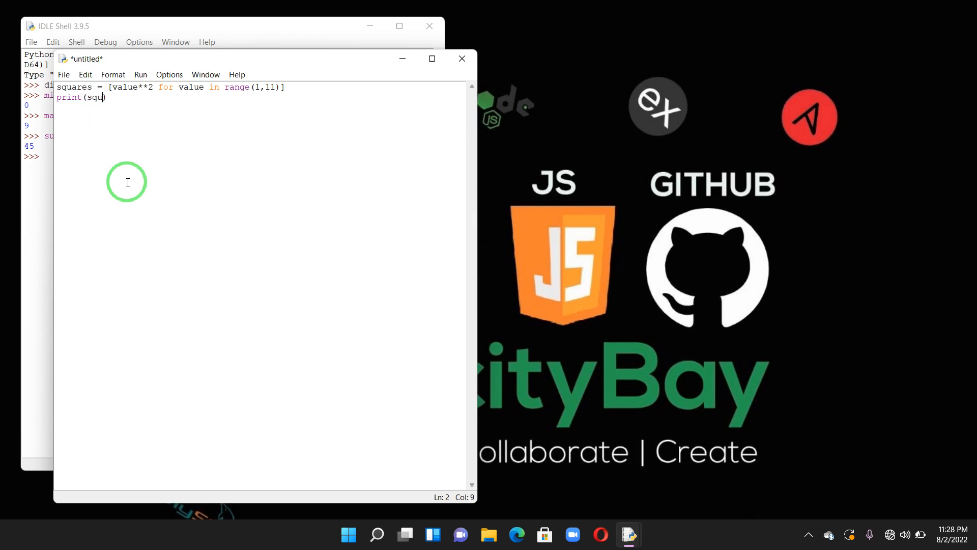
type("ares")
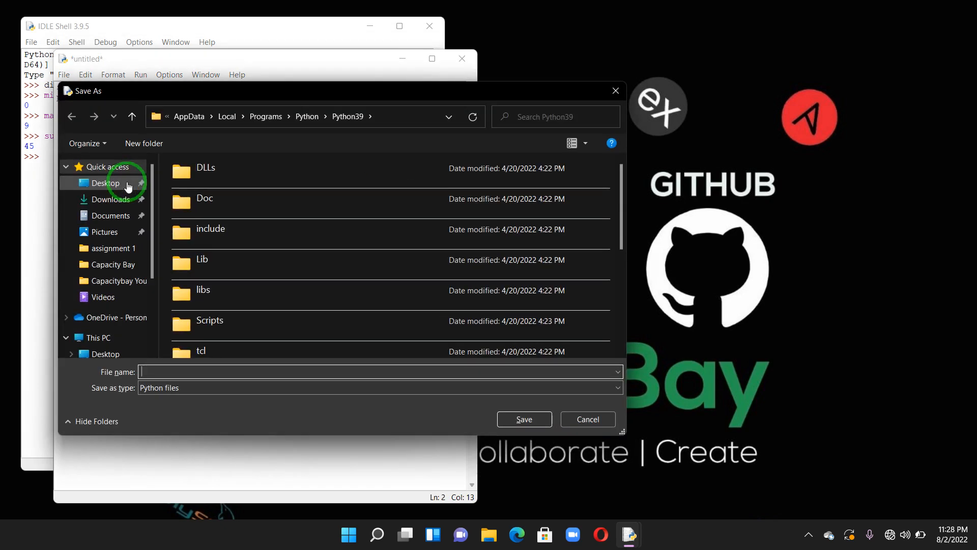
Save the script to the Desktop as list.py
left_click(104, 183)
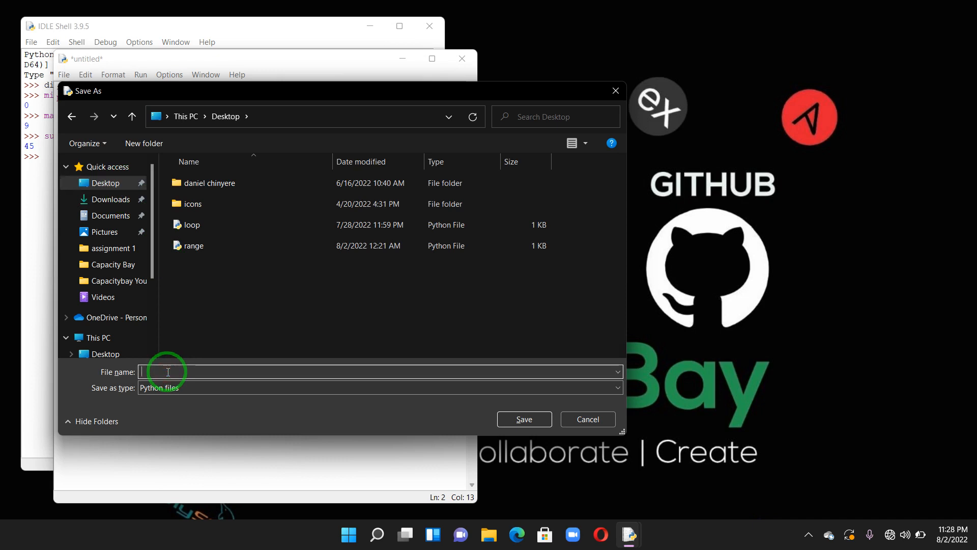
type("list.py")
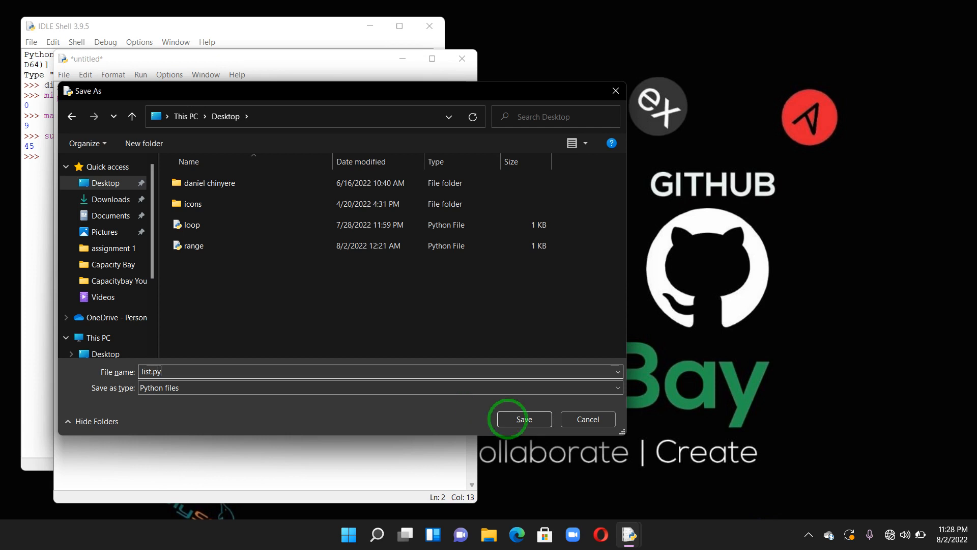
left_click(523, 419)
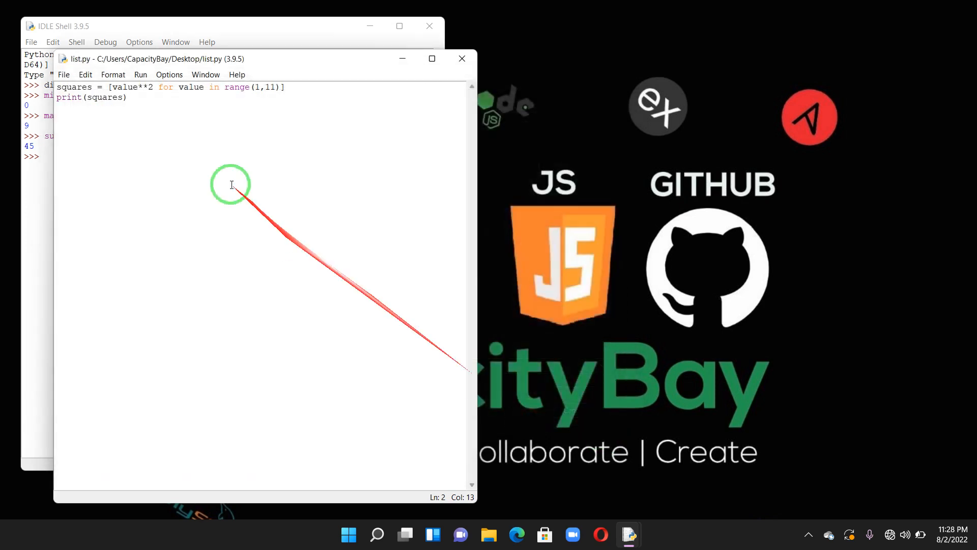
Run list.py via Run Module, view the printed squares, and close the shell
left_click(140, 74)
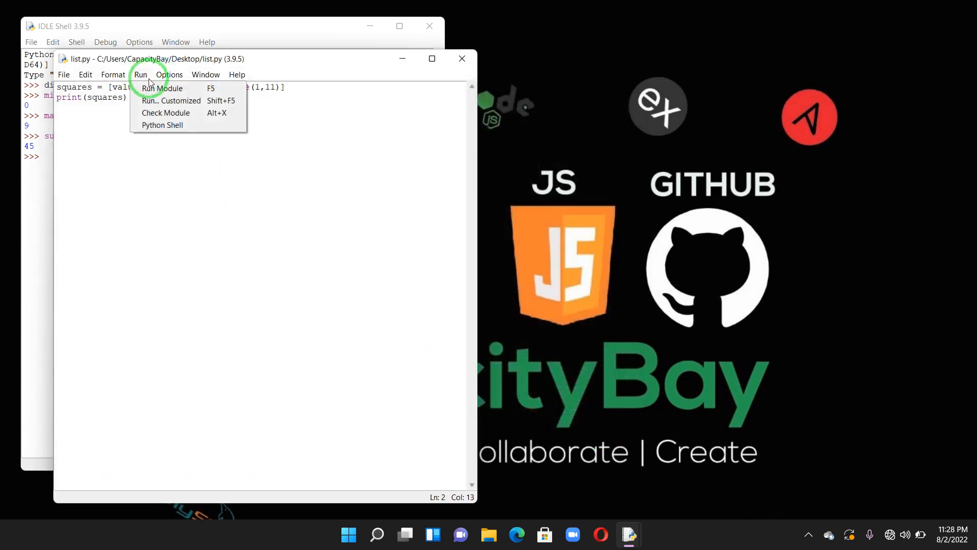
left_click(152, 88)
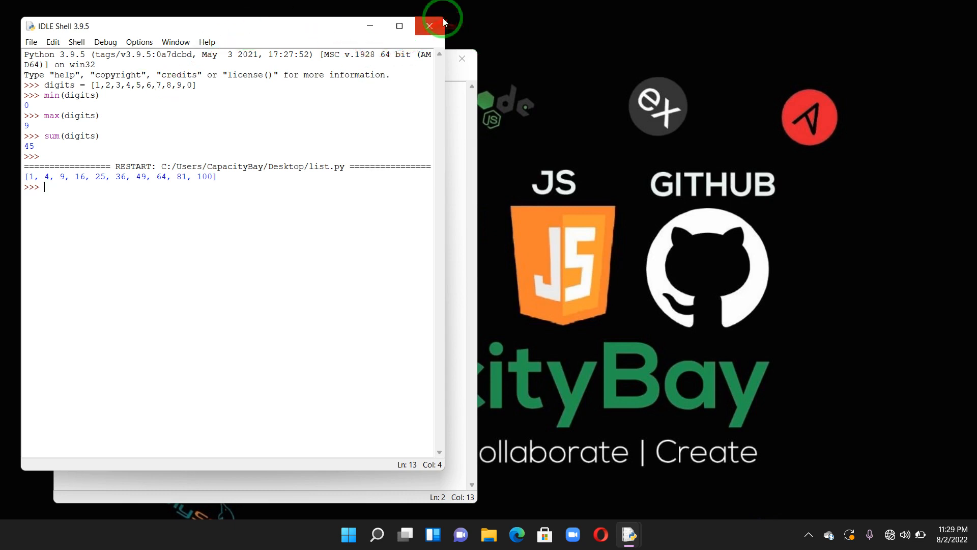
left_click(428, 26)
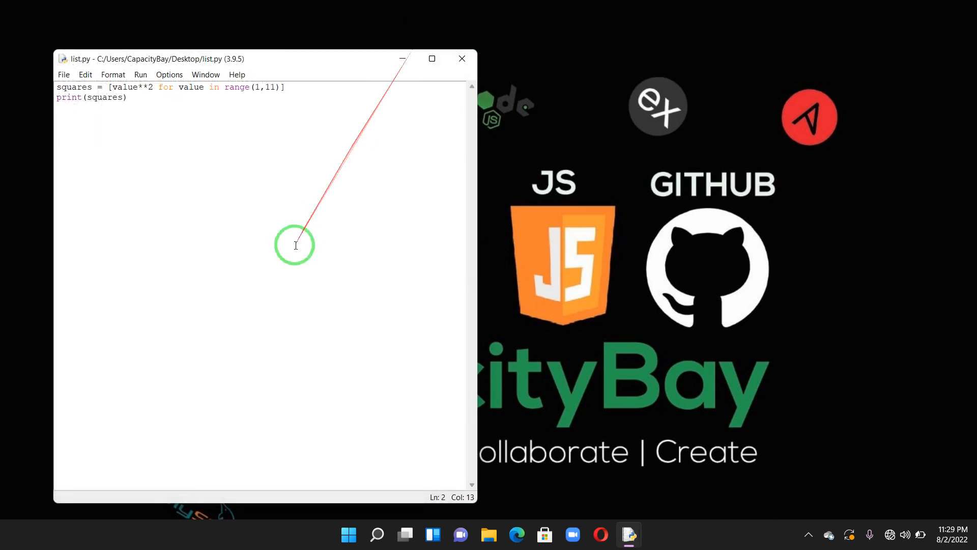
mouse_move(182, 232)
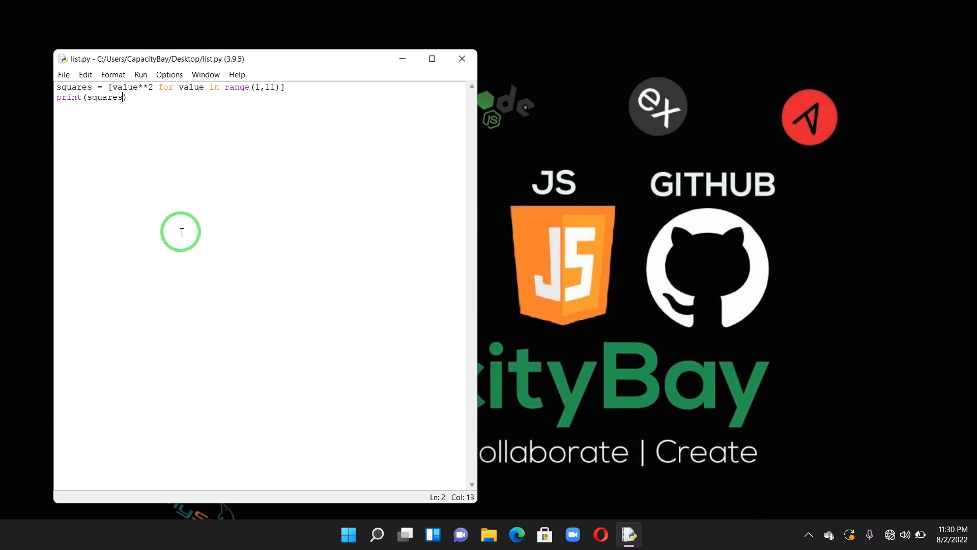
mouse_move(157, 105)
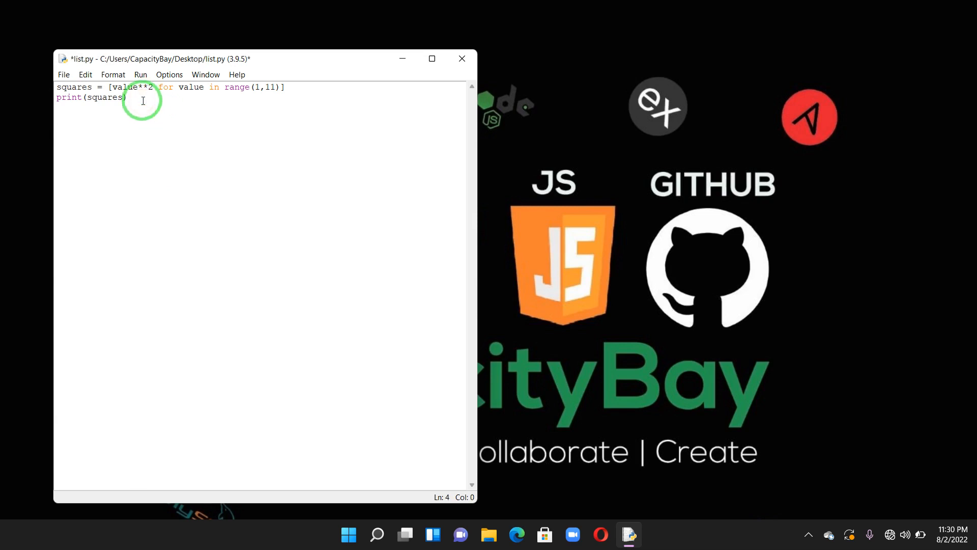
Start players = ['charles','j... on line 4, correcting the mistyped variable name
type("pl")
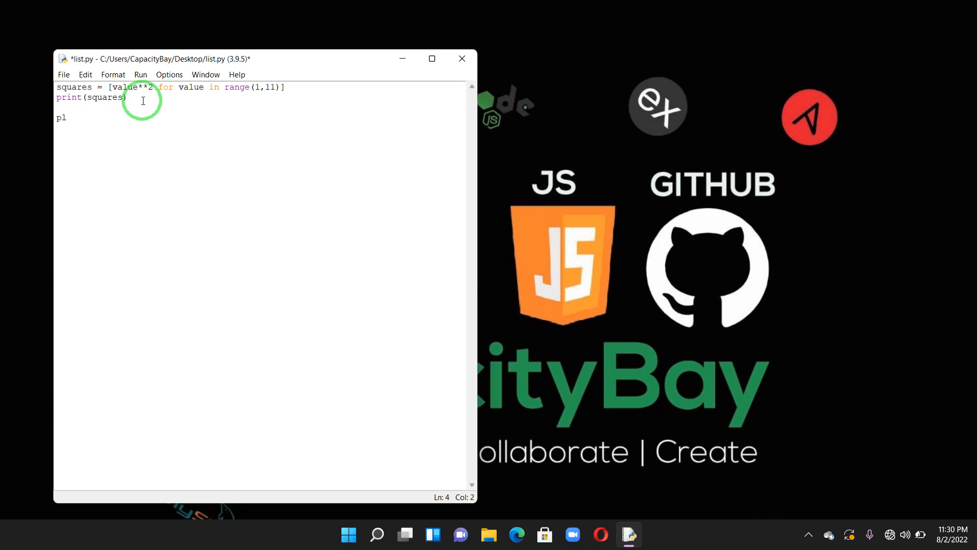
type("a")
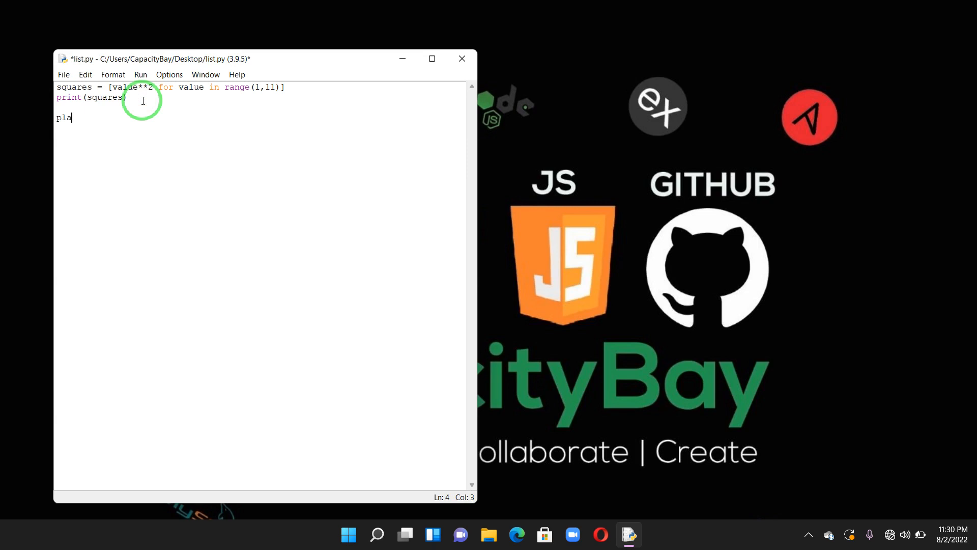
type("yers")
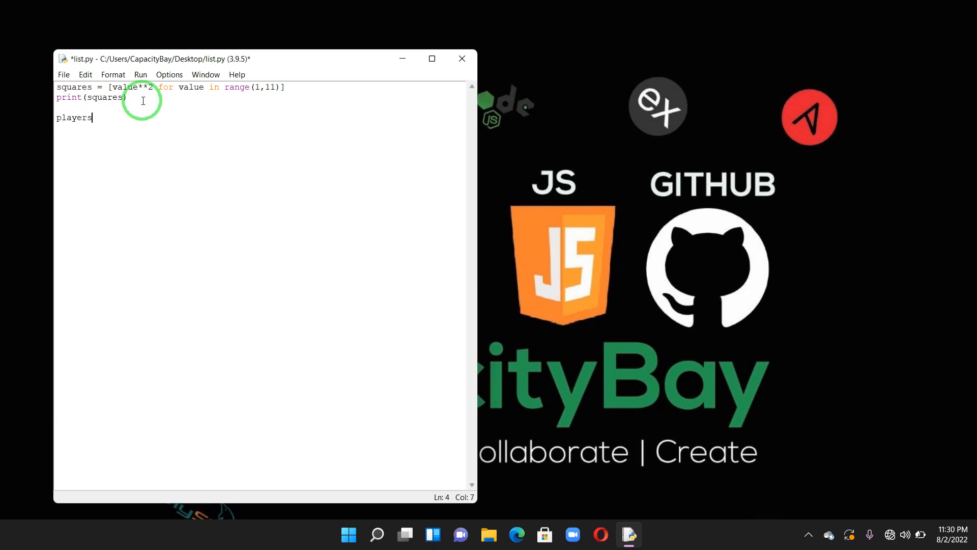
key("BackSpace")
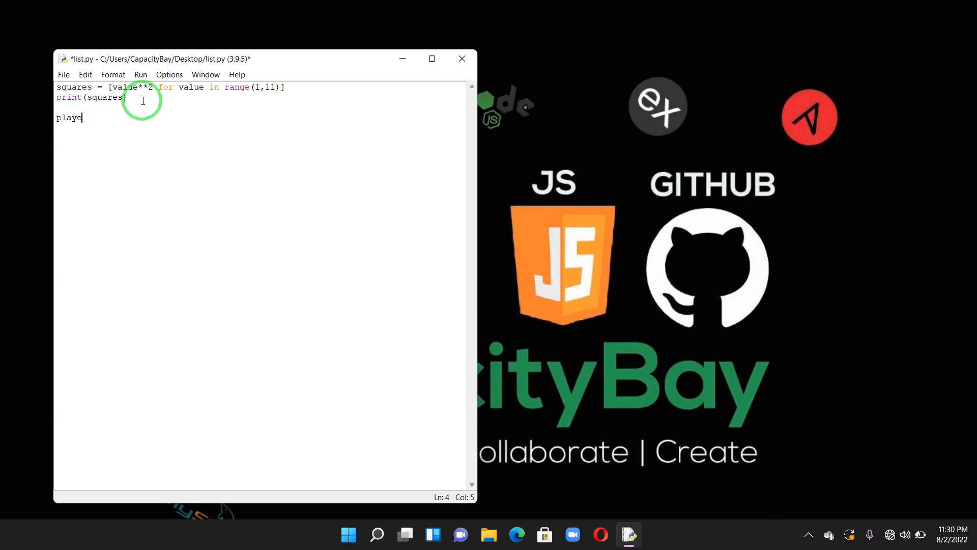
type("rs")
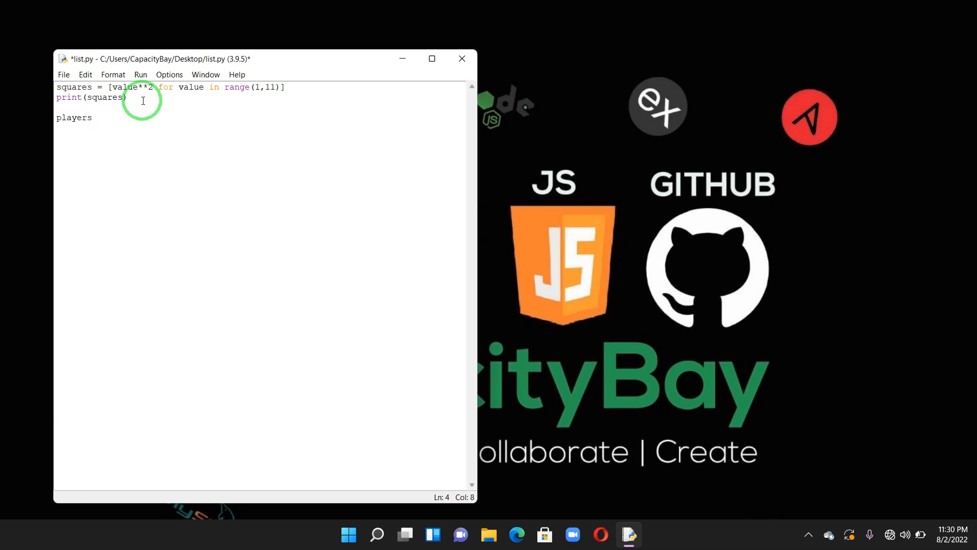
type("= {")
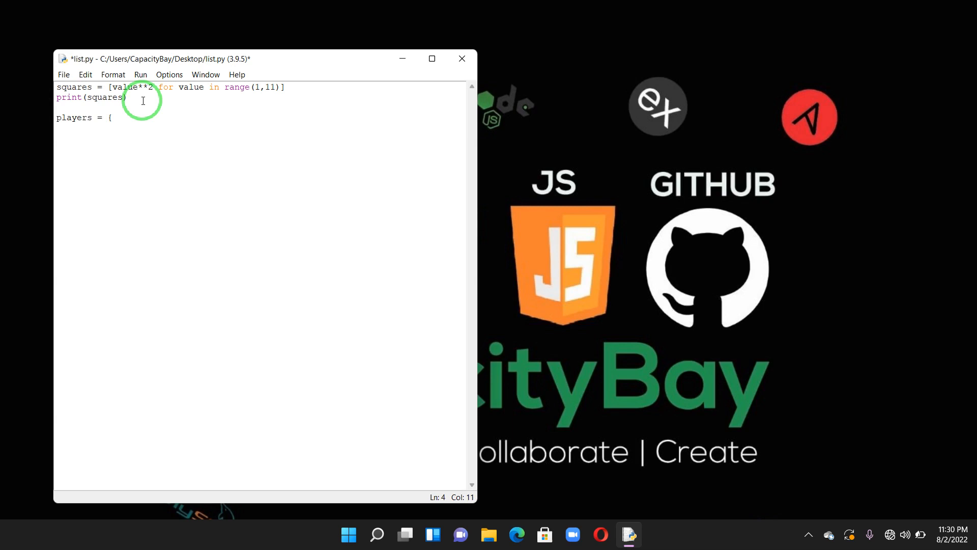
type("]")
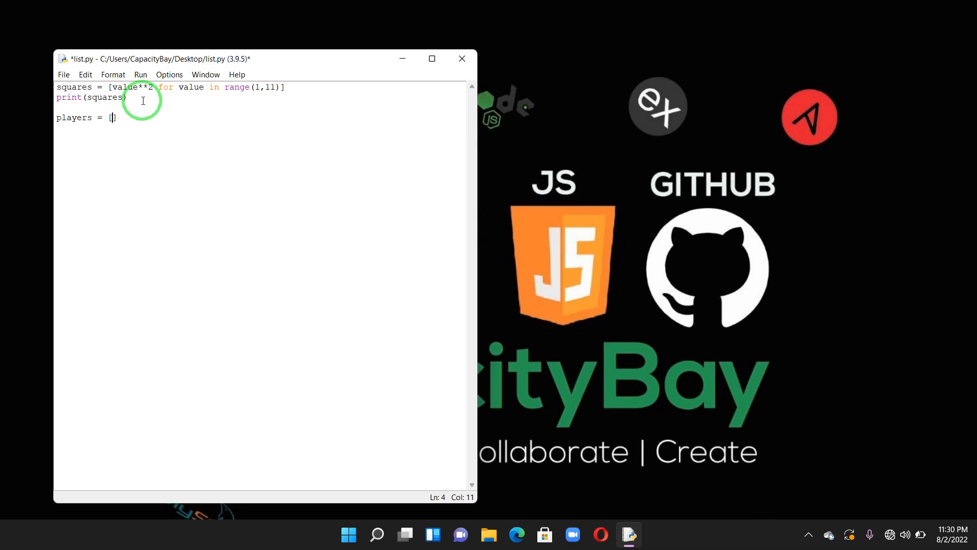
type("'")
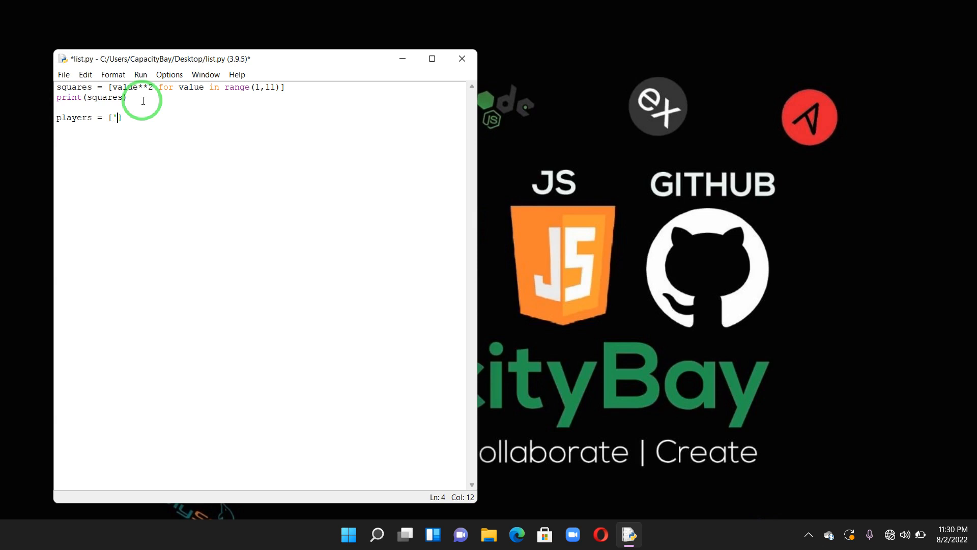
type("c")
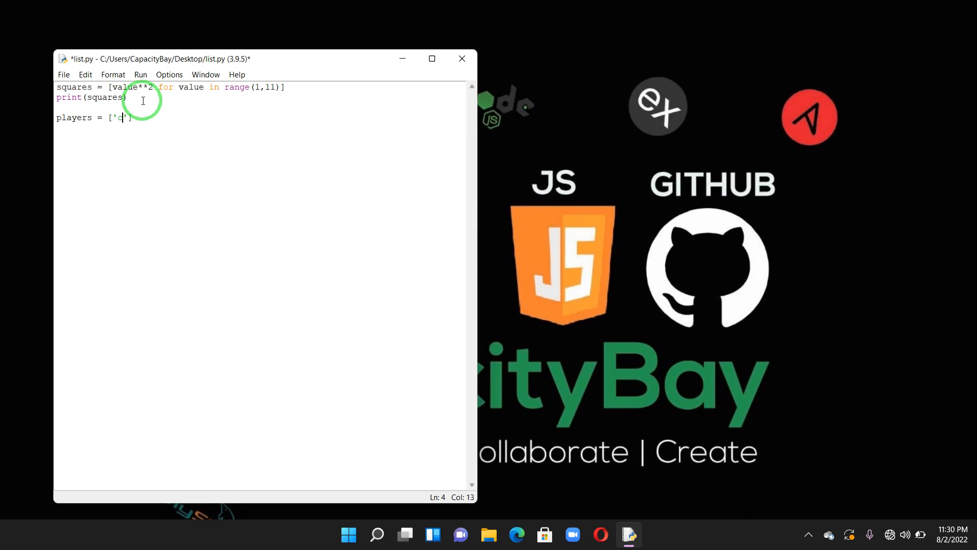
type("har")
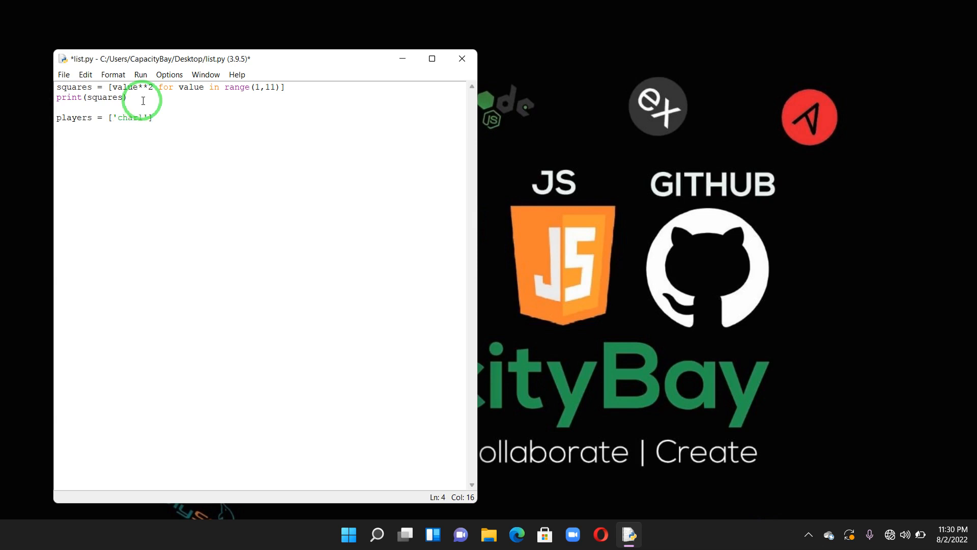
type("les")
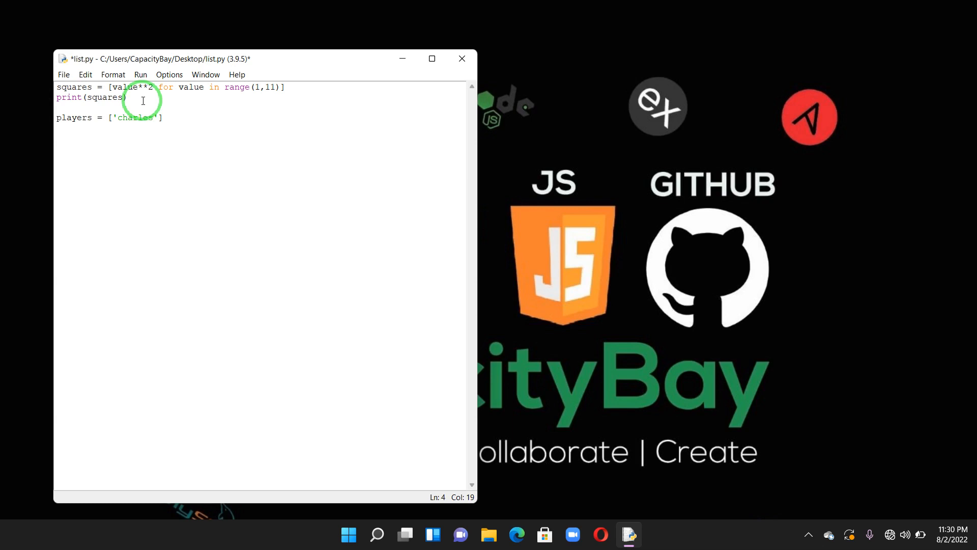
type(",")
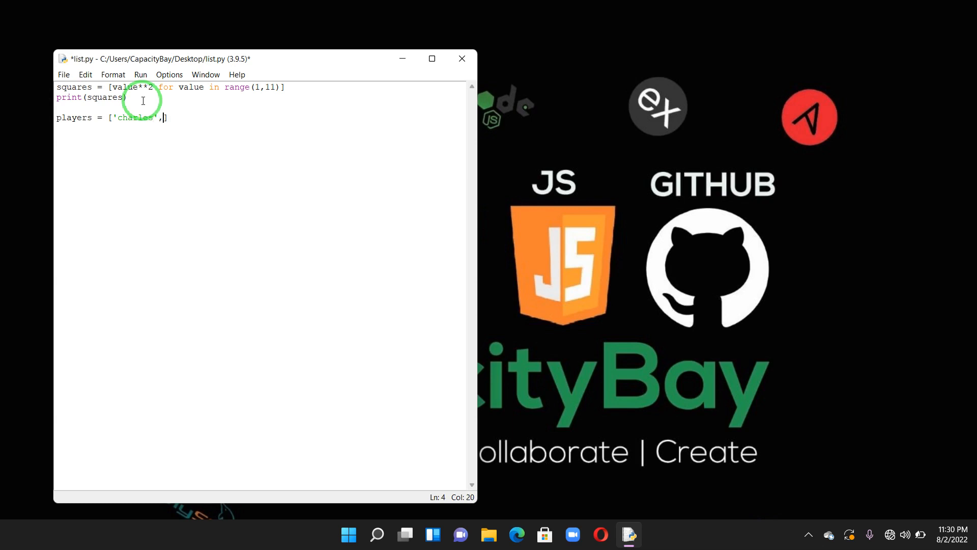
type("'jake'")
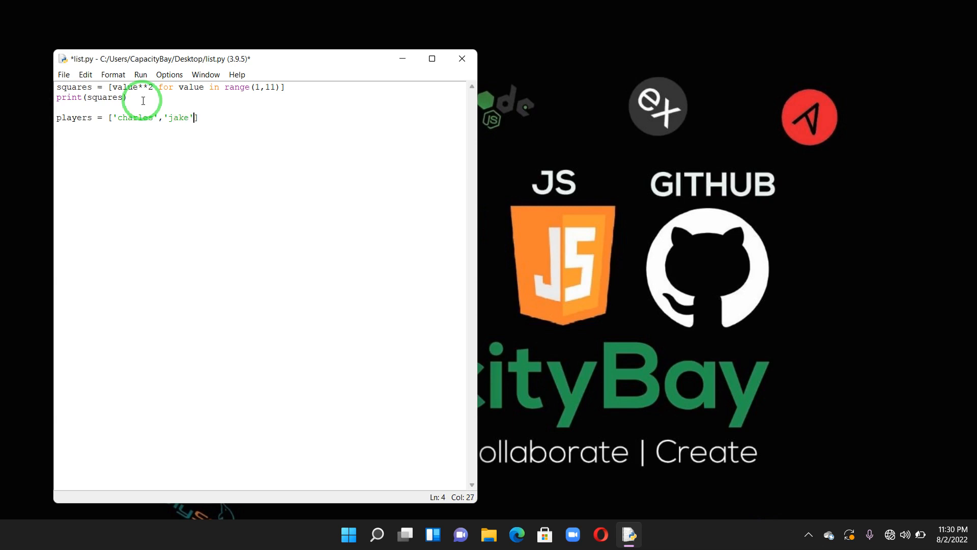
Finish the list with 'martin','john'], adding the missing quote before john
type(",'")
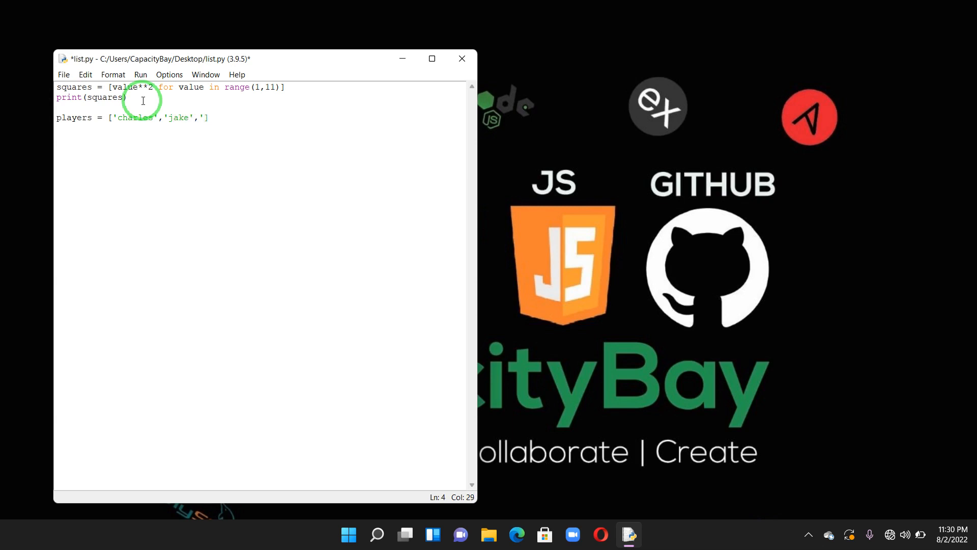
type("ma")
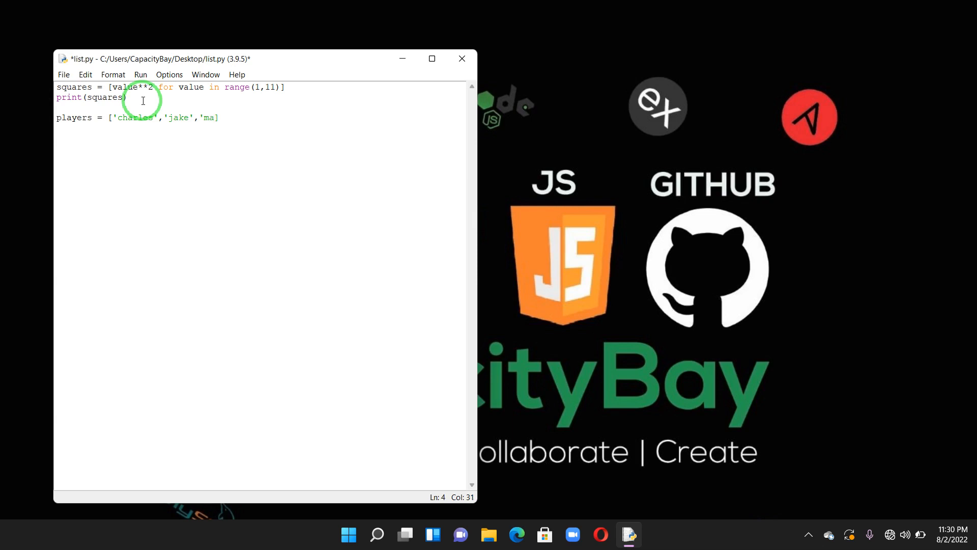
type("rtin'")
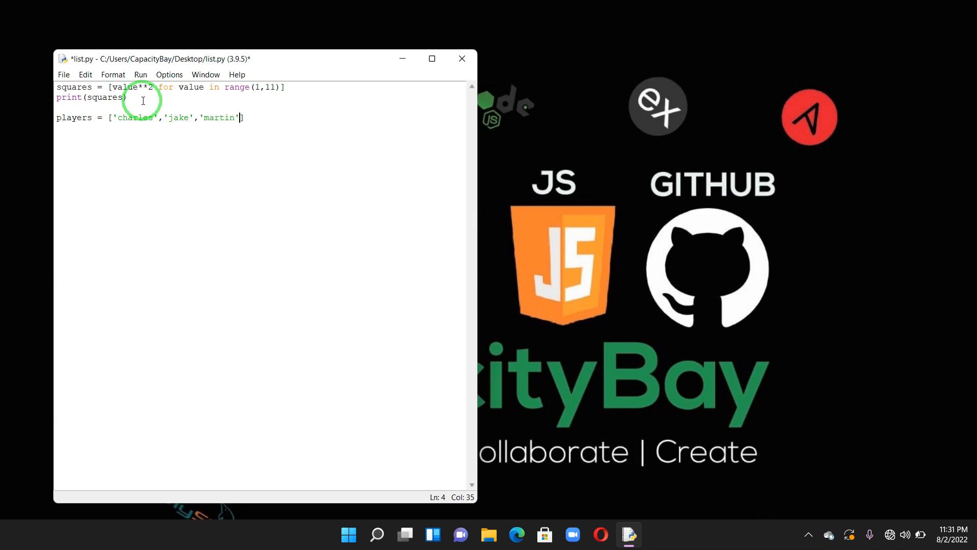
type(",")
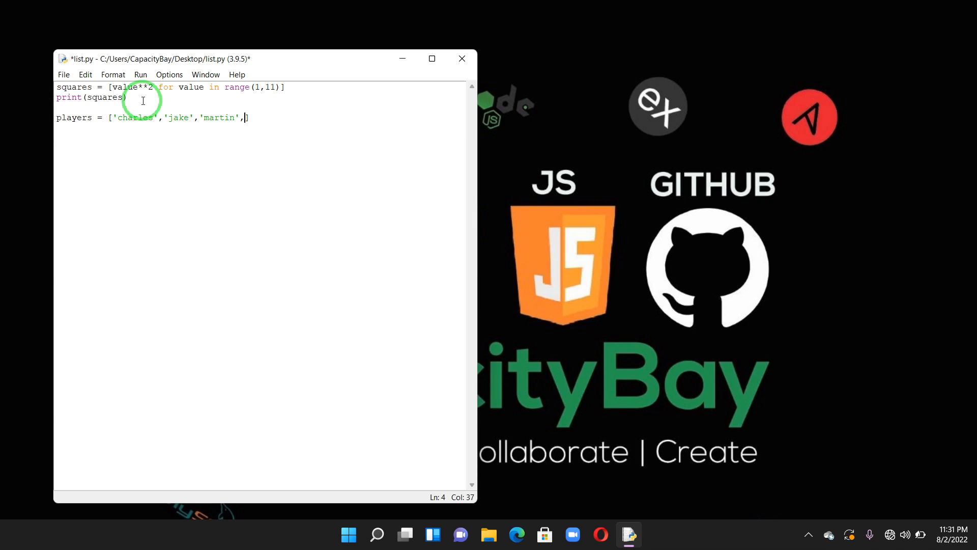
type("joh")
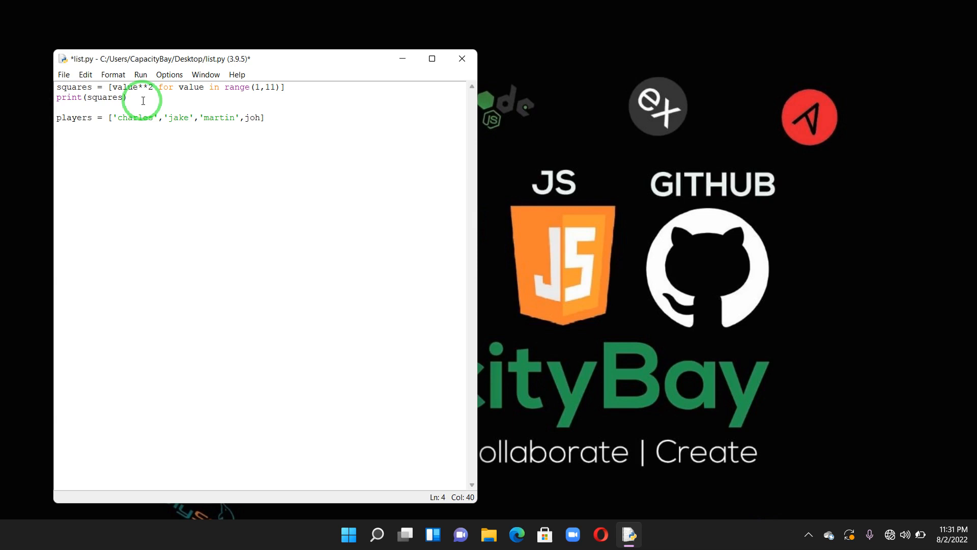
type("n']")
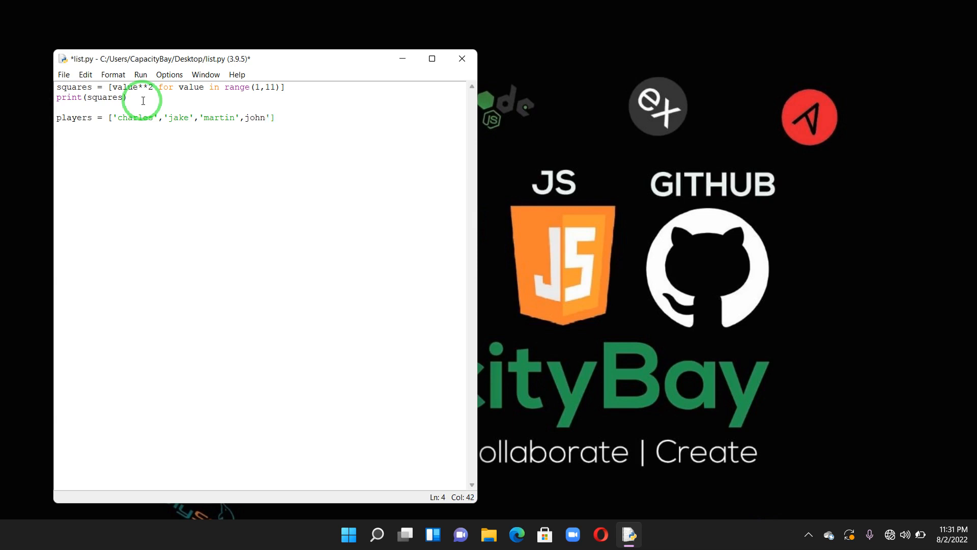
left_click(244, 118)
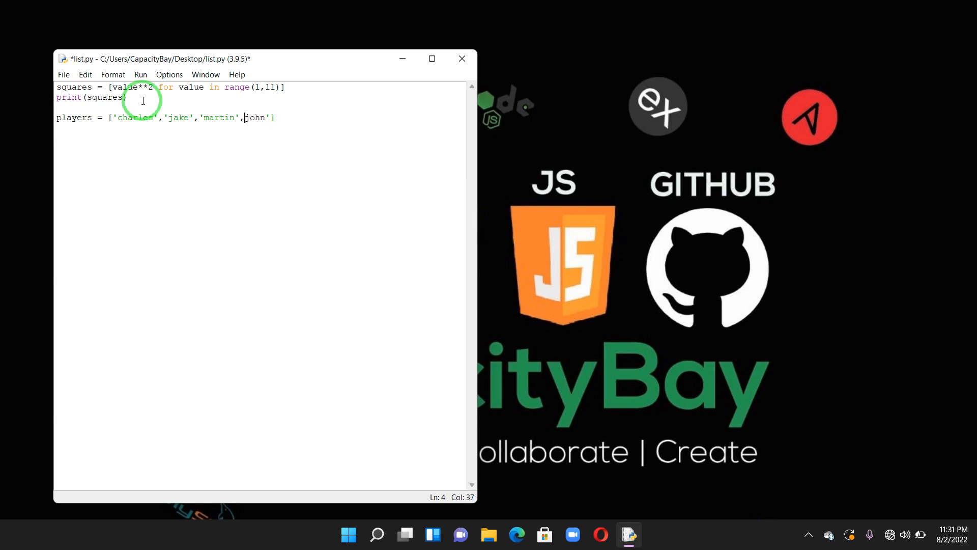
type("'")
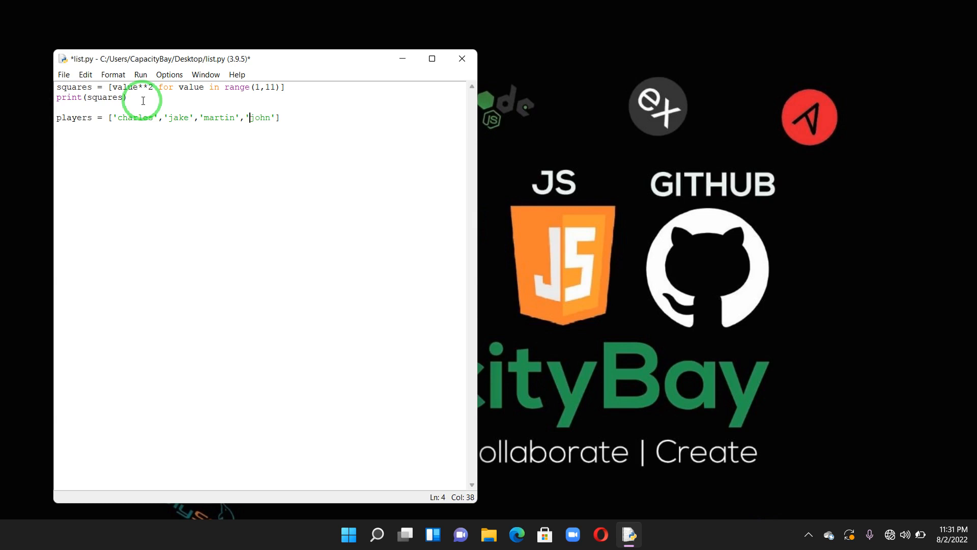
mouse_move(222, 80)
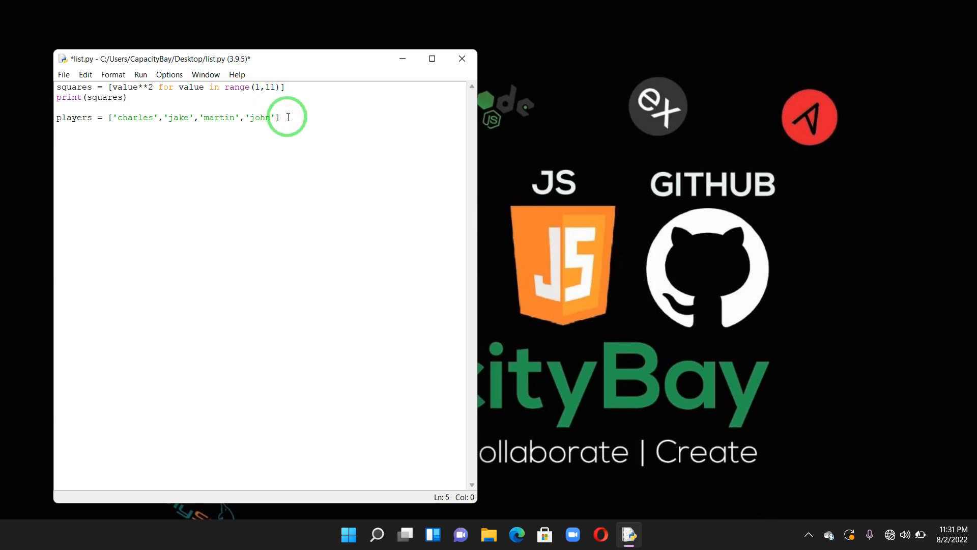
Add print(players[0:3]) as the script's last line
type("p")
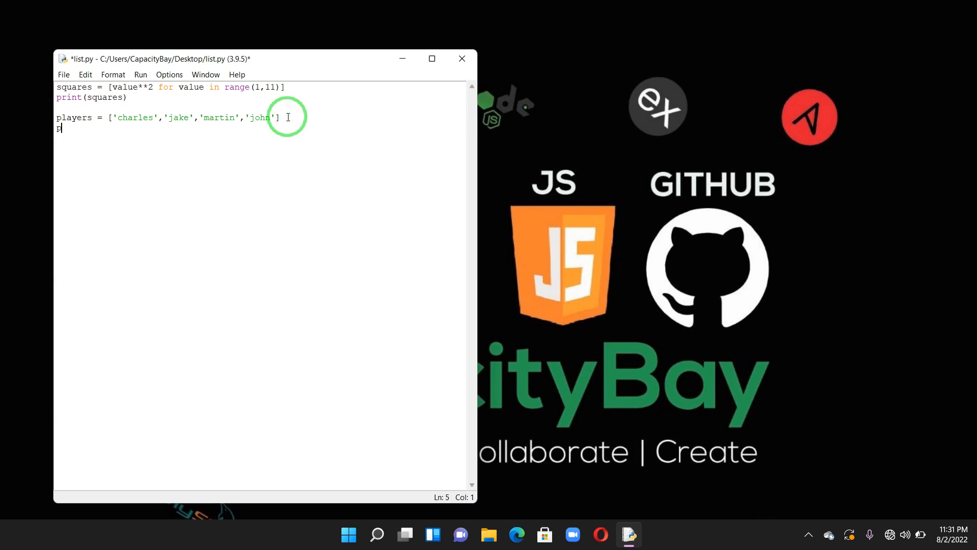
type("rint")
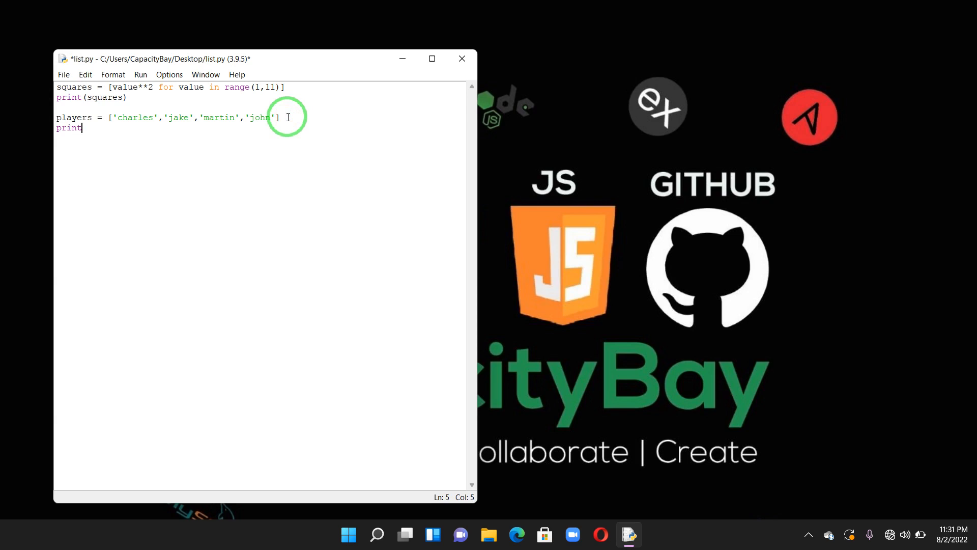
type("()")
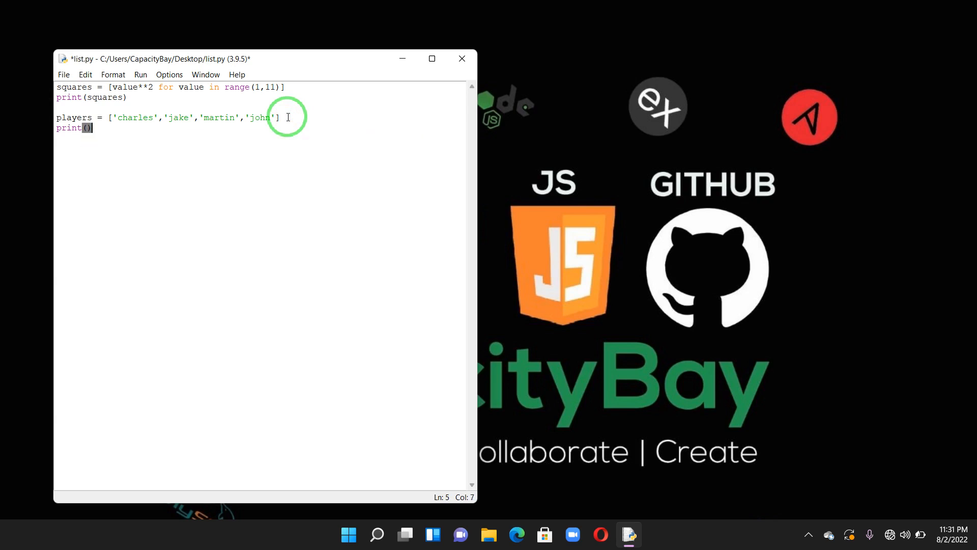
type("player")
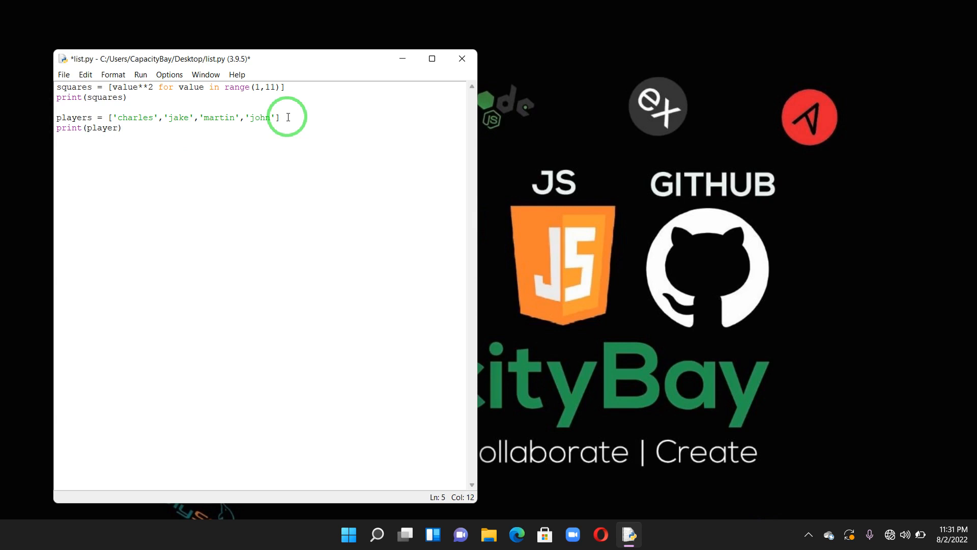
type("s")
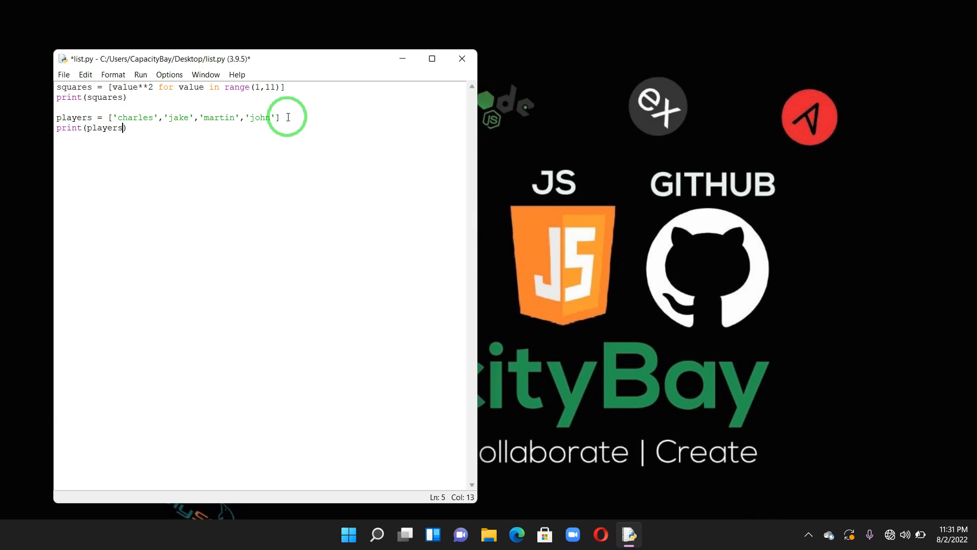
type("[]")
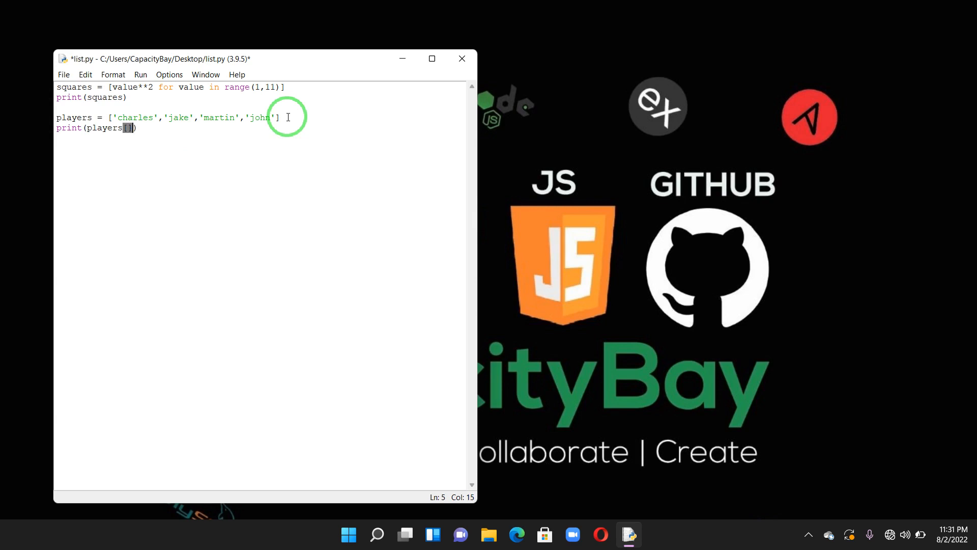
key("Backspace")
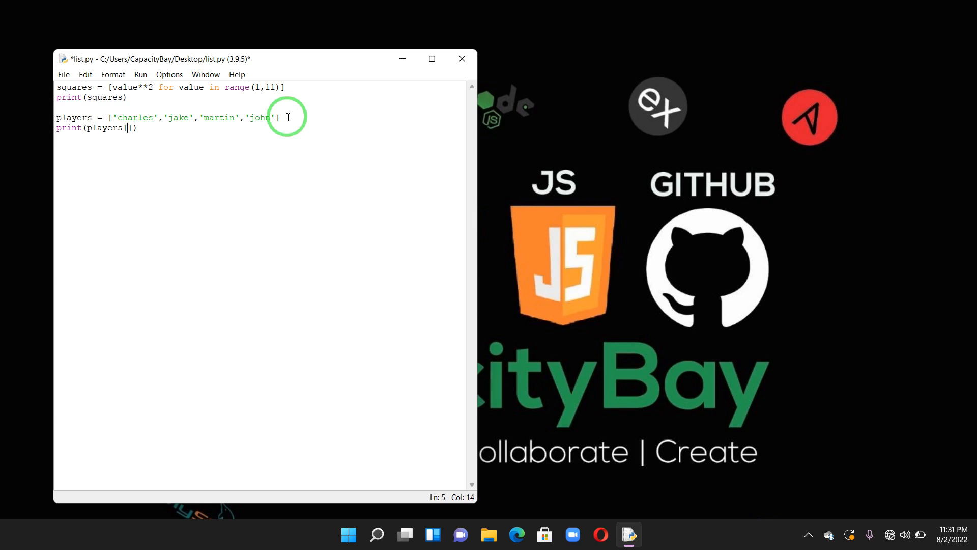
type("0")
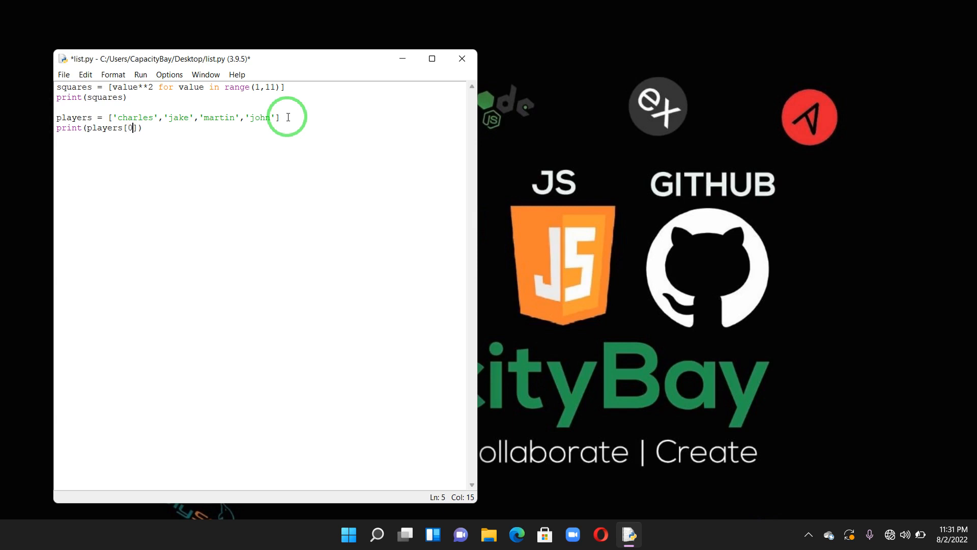
type(":")
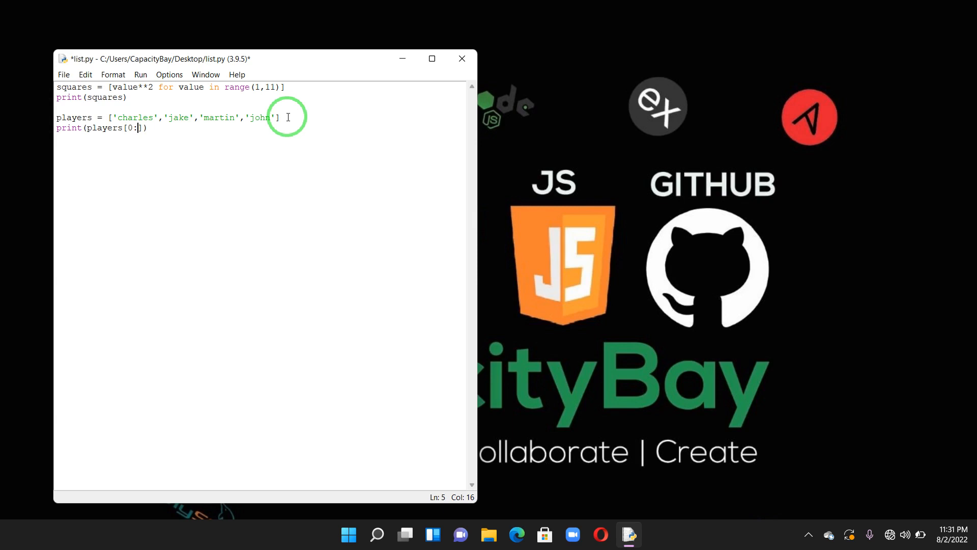
type("3")
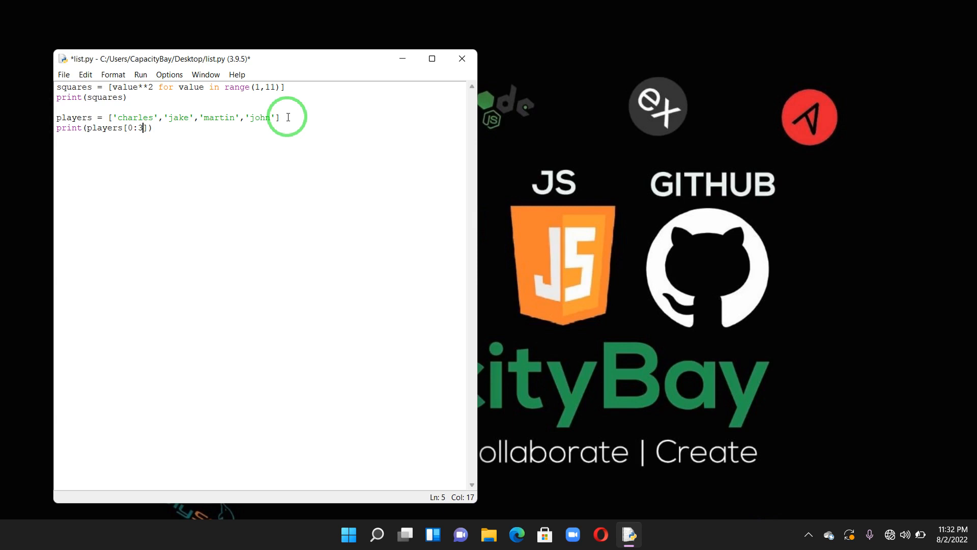
mouse_move(319, 95)
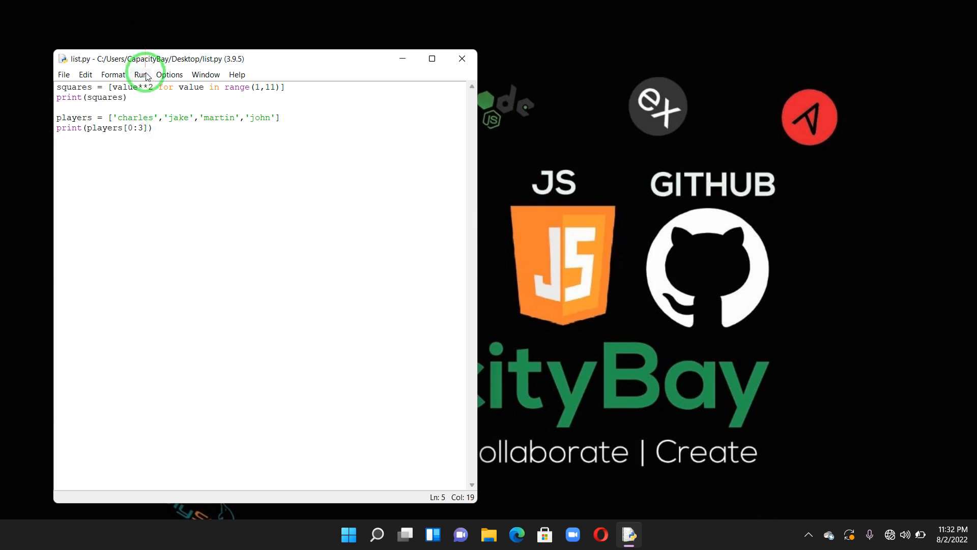
left_click(142, 74)
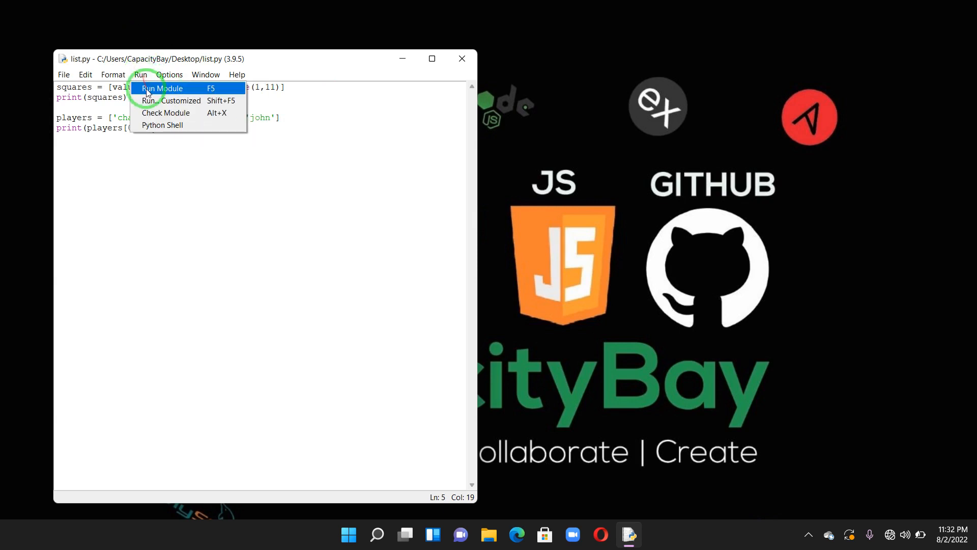
left_click(162, 87)
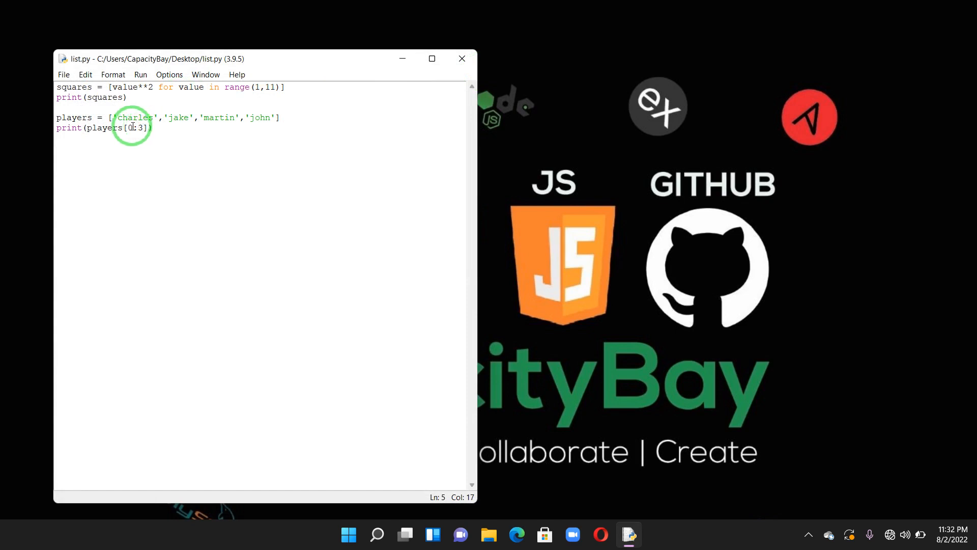
Try a slice start of 1, run the script, then remove it leaving players[:3]
type("1")
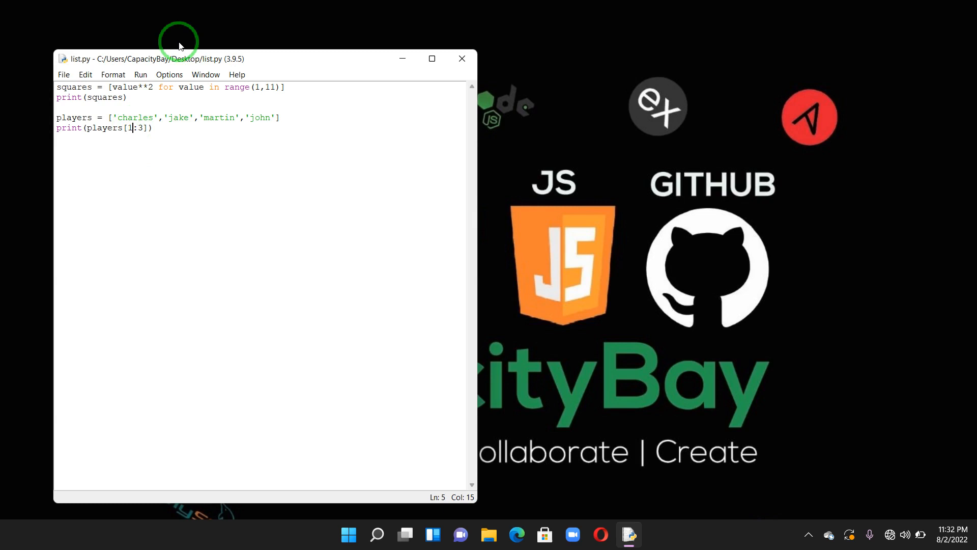
left_click(141, 75)
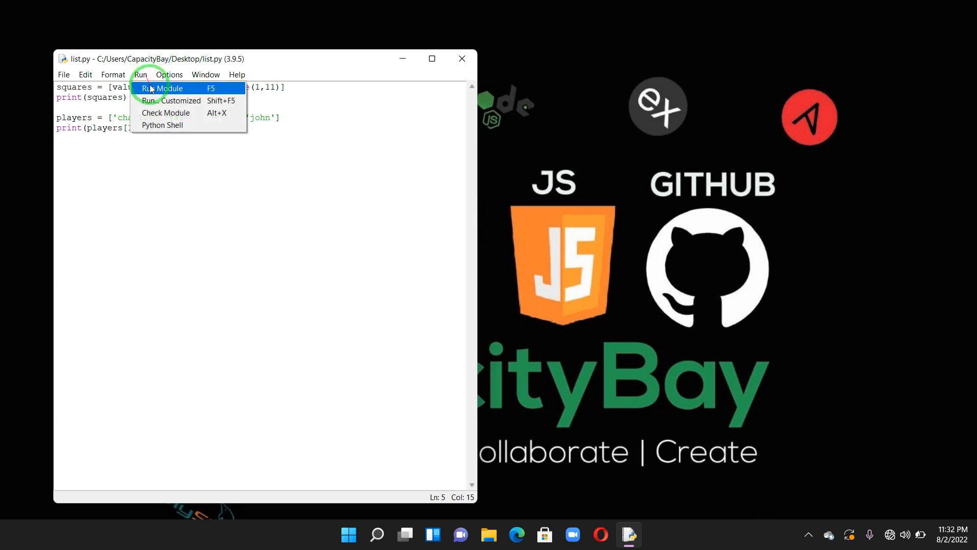
left_click(163, 88)
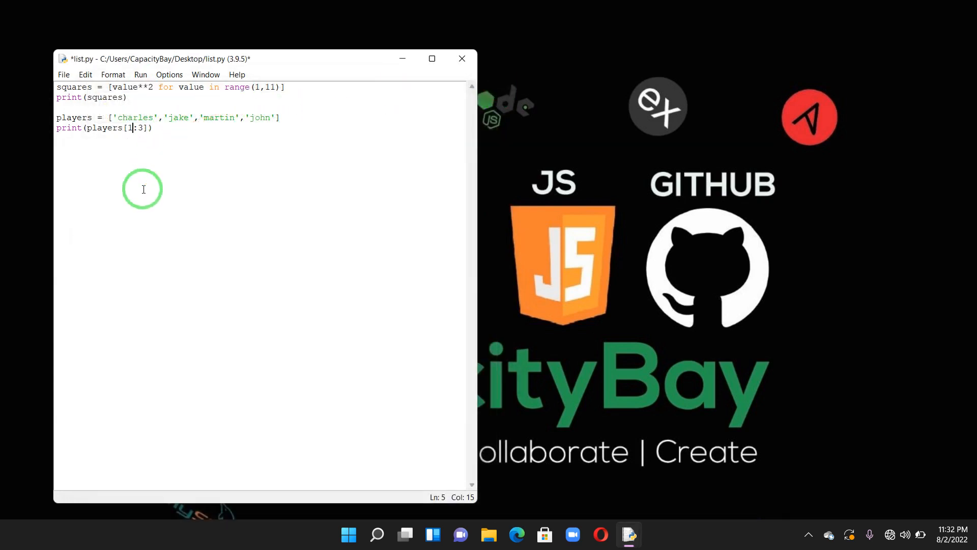
key("Backspace")
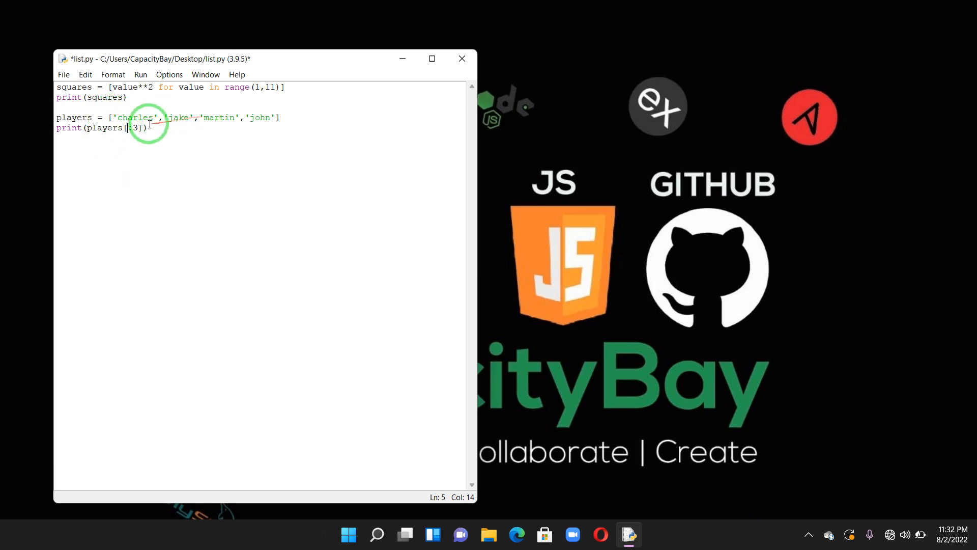
Save, run with F5 to print ['charles', 'jake', 'martin'], and close the shell
key("ctrl+s")
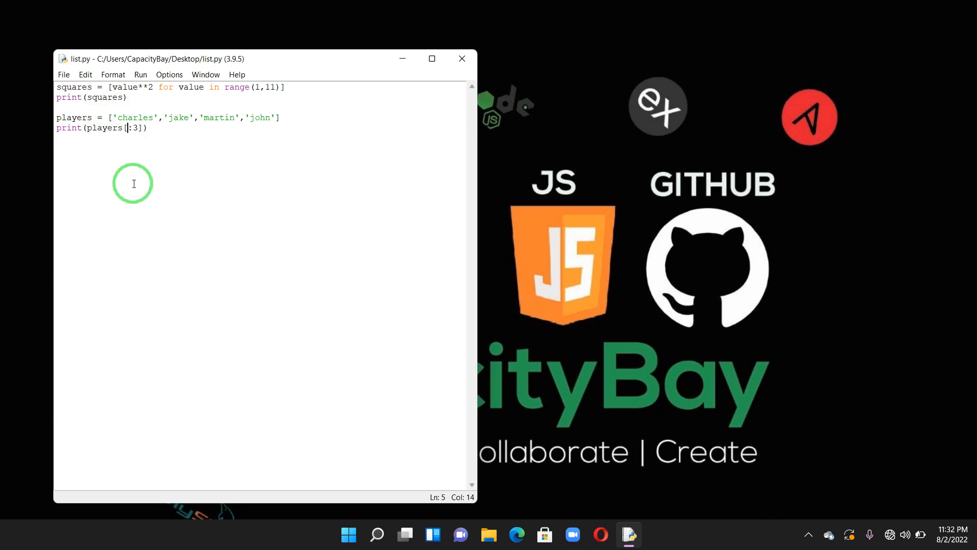
left_click(169, 74)
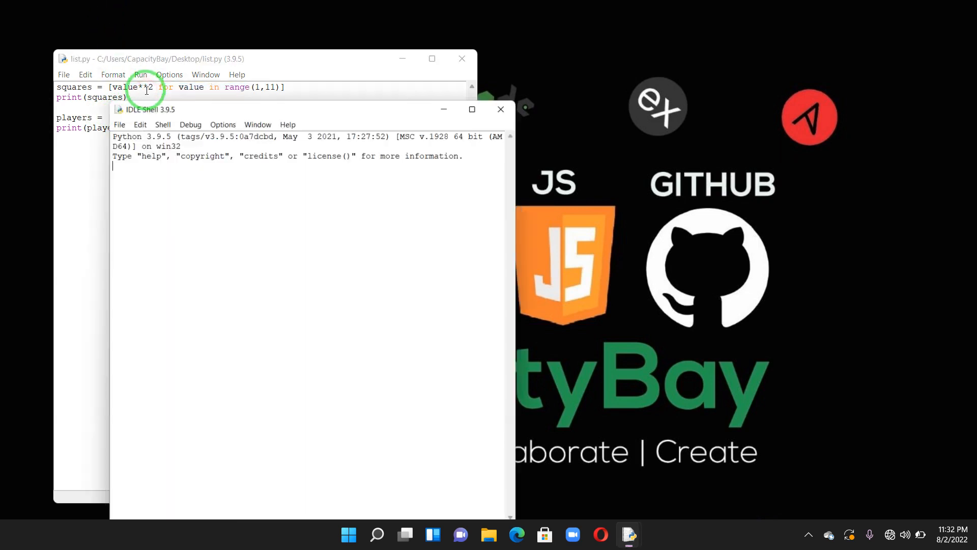
key("F5")
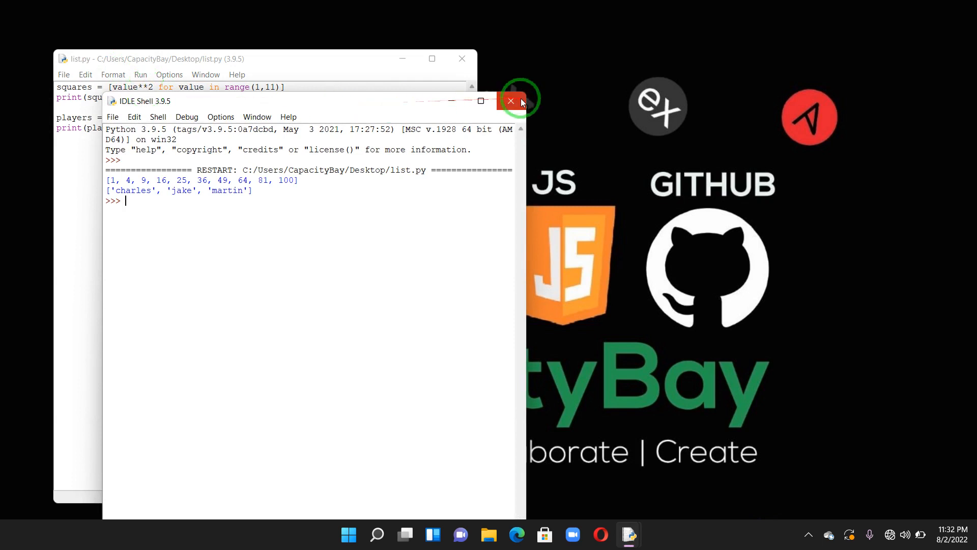
left_click(511, 100)
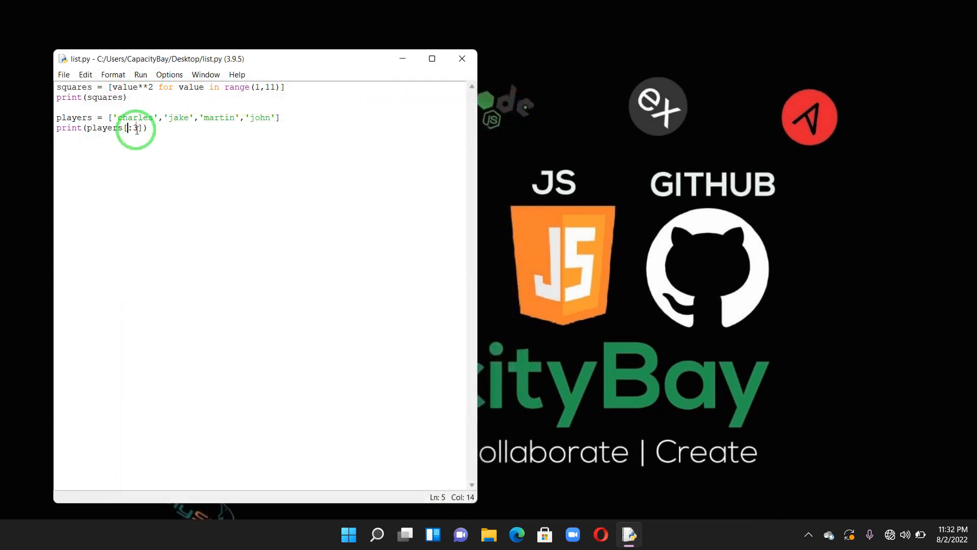
mouse_move(133, 158)
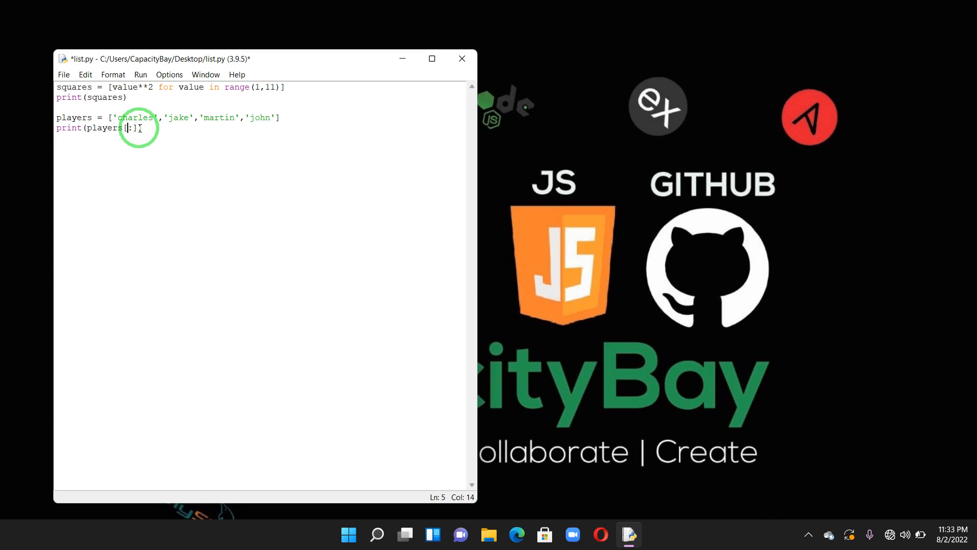
Change the slice to players[3:], run to print ['john'], and close the shell
type("3")
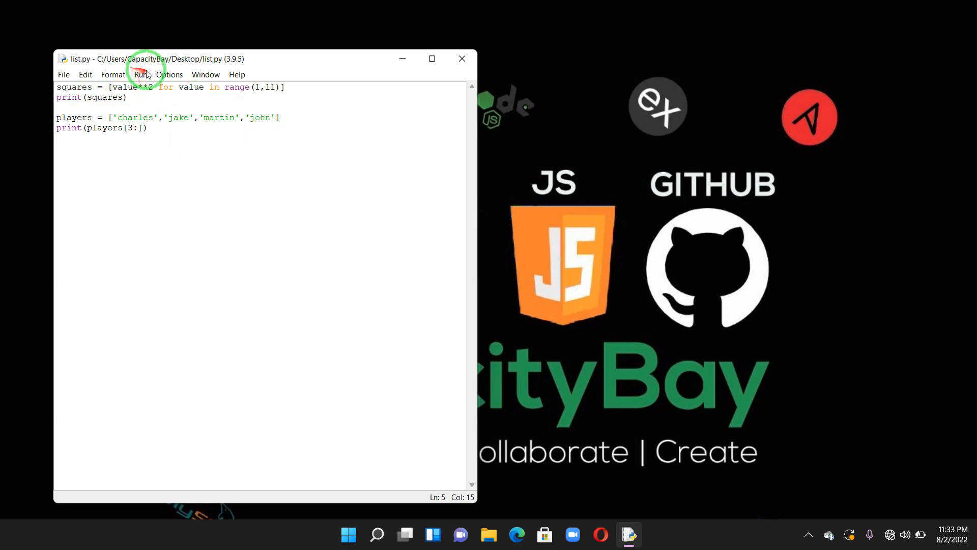
left_click(141, 75)
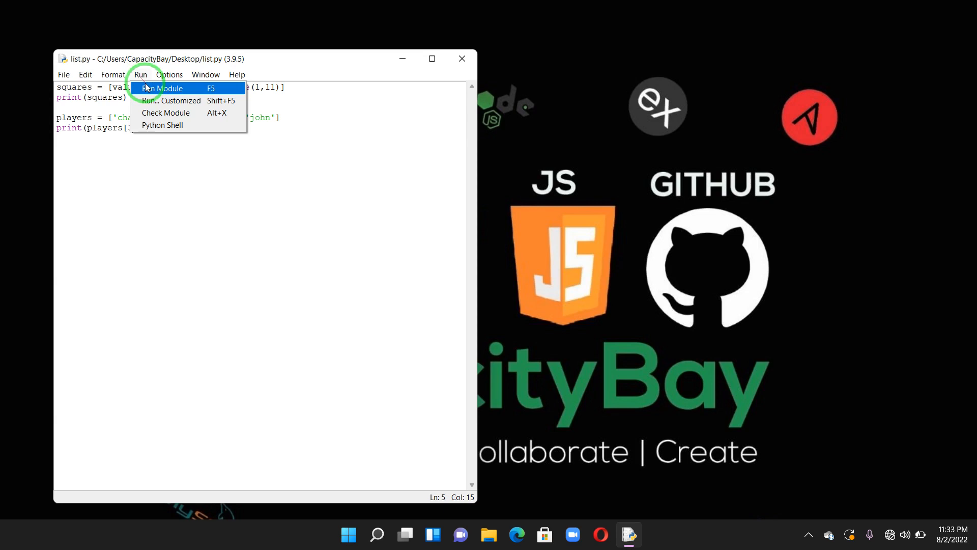
left_click(163, 87)
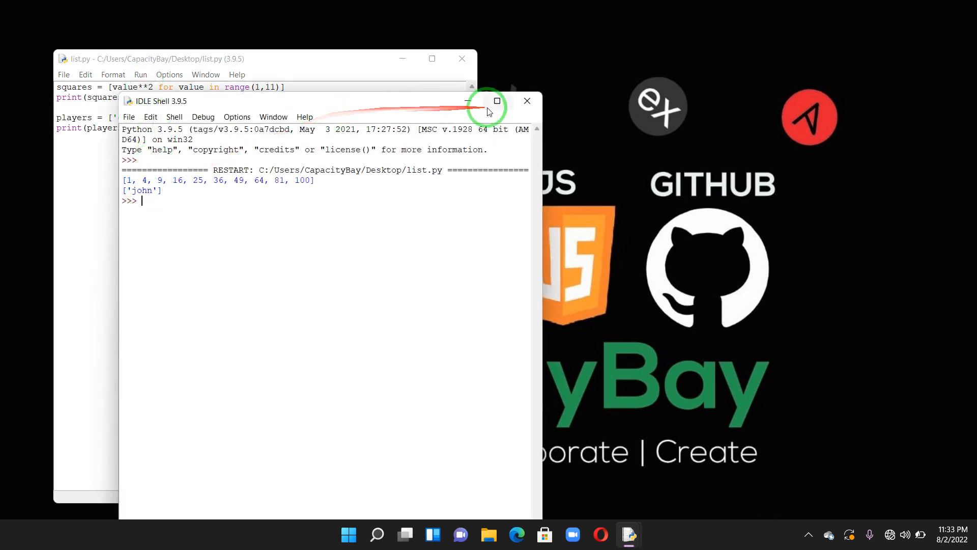
left_click(528, 100)
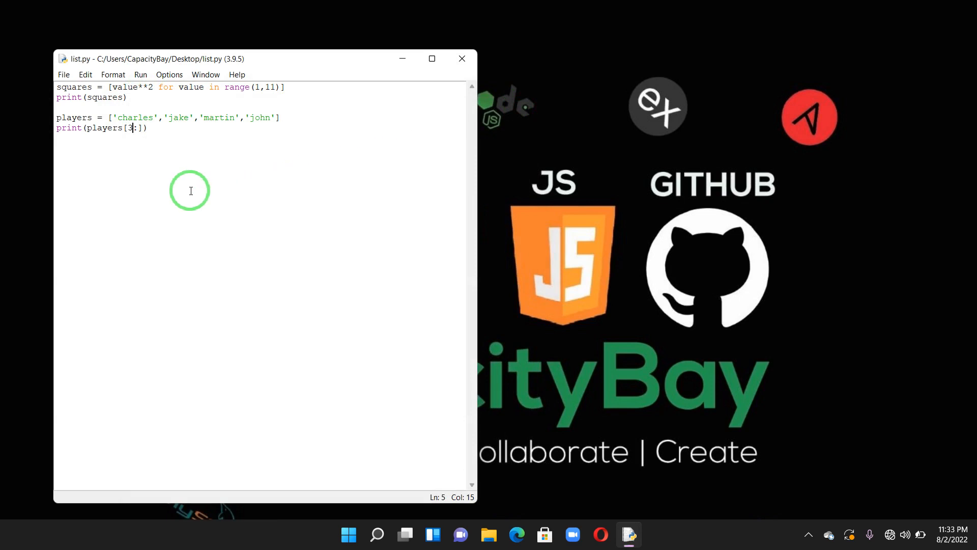
mouse_move(110, 146)
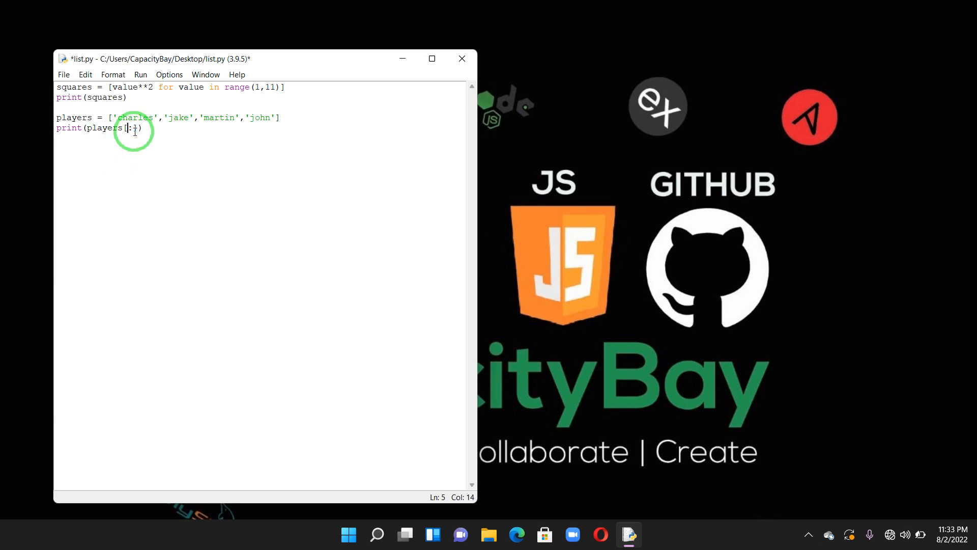
Change the slice to players[-3:], save, run to print ['jake', 'martin', 'john'], and dismiss the shell
type("1")
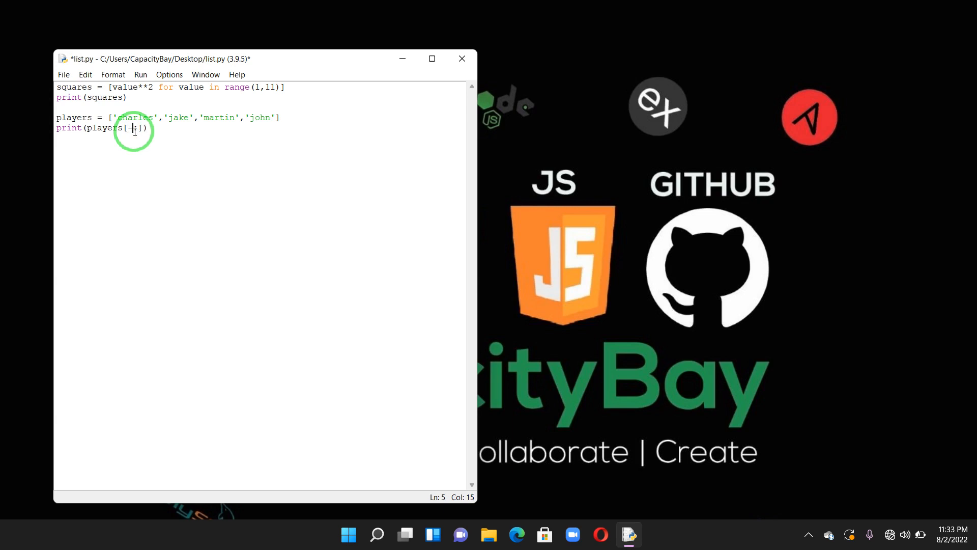
type("3:")
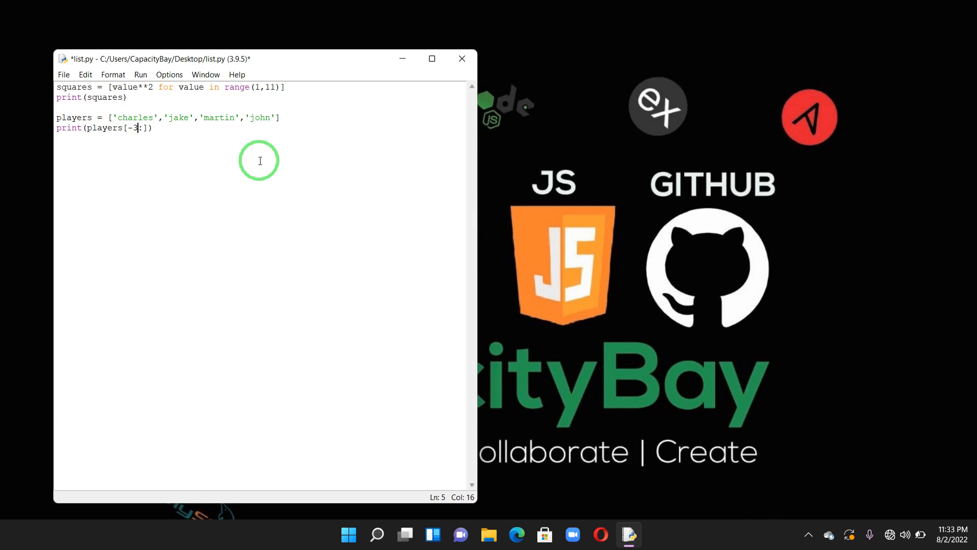
key("ctrl+s")
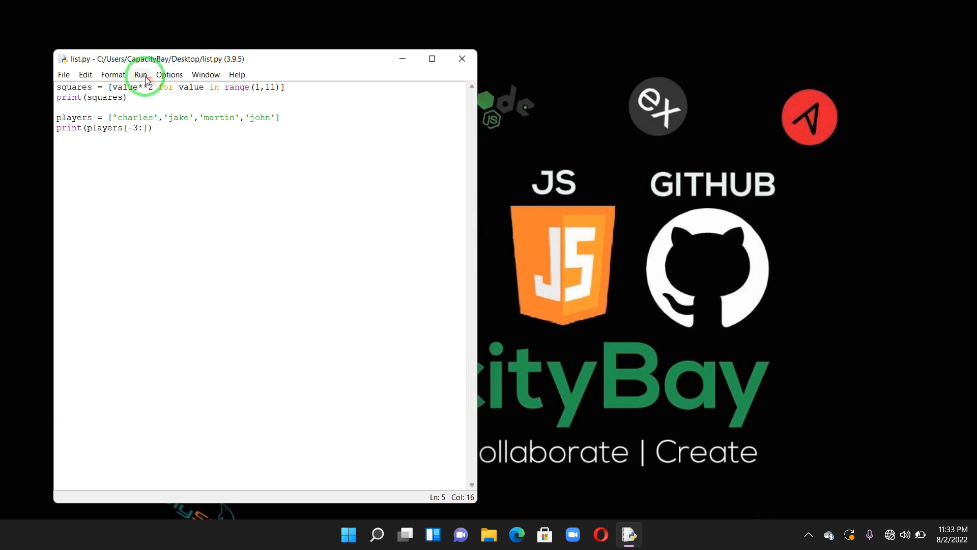
left_click(142, 75)
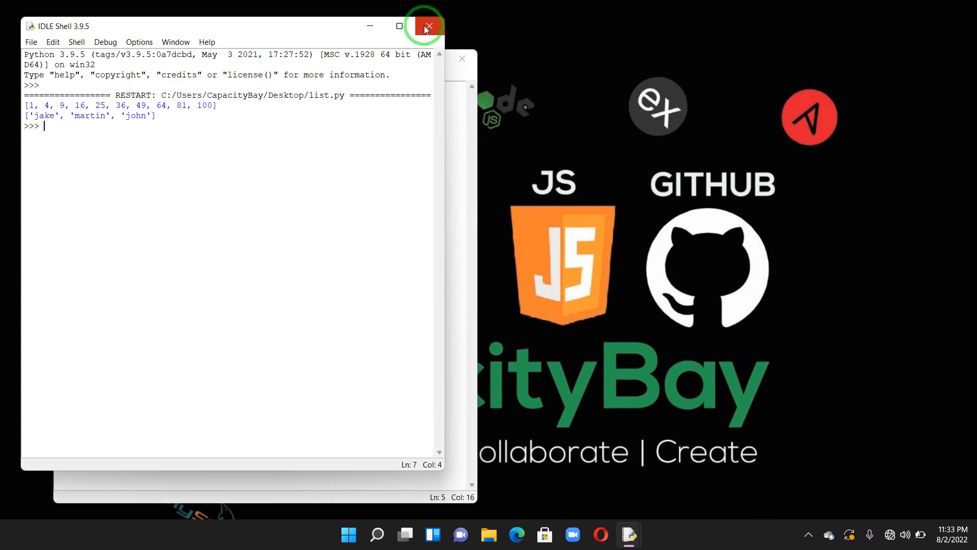
left_click(428, 26)
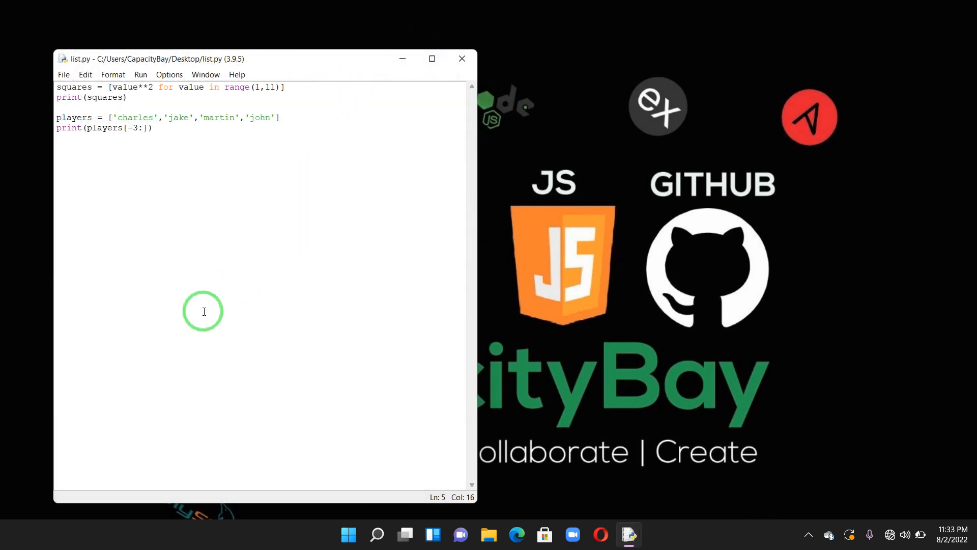